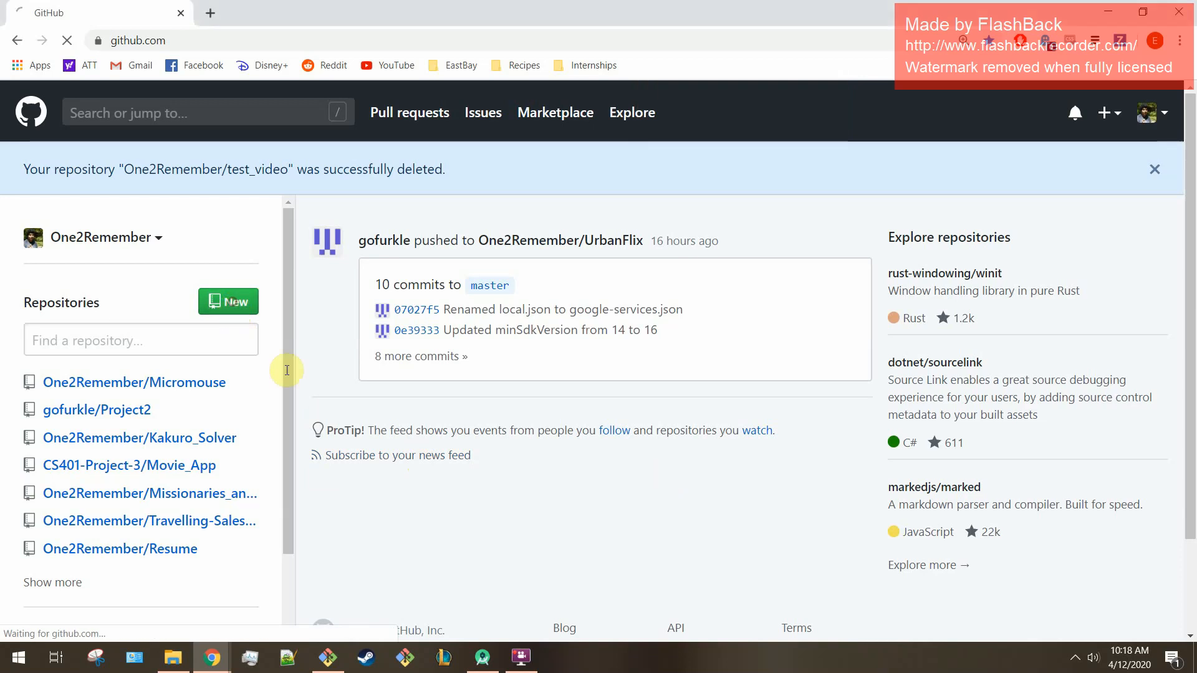
Create a new public, empty GitHub repository named test_repo and view its quick-setup page
click(227, 302)
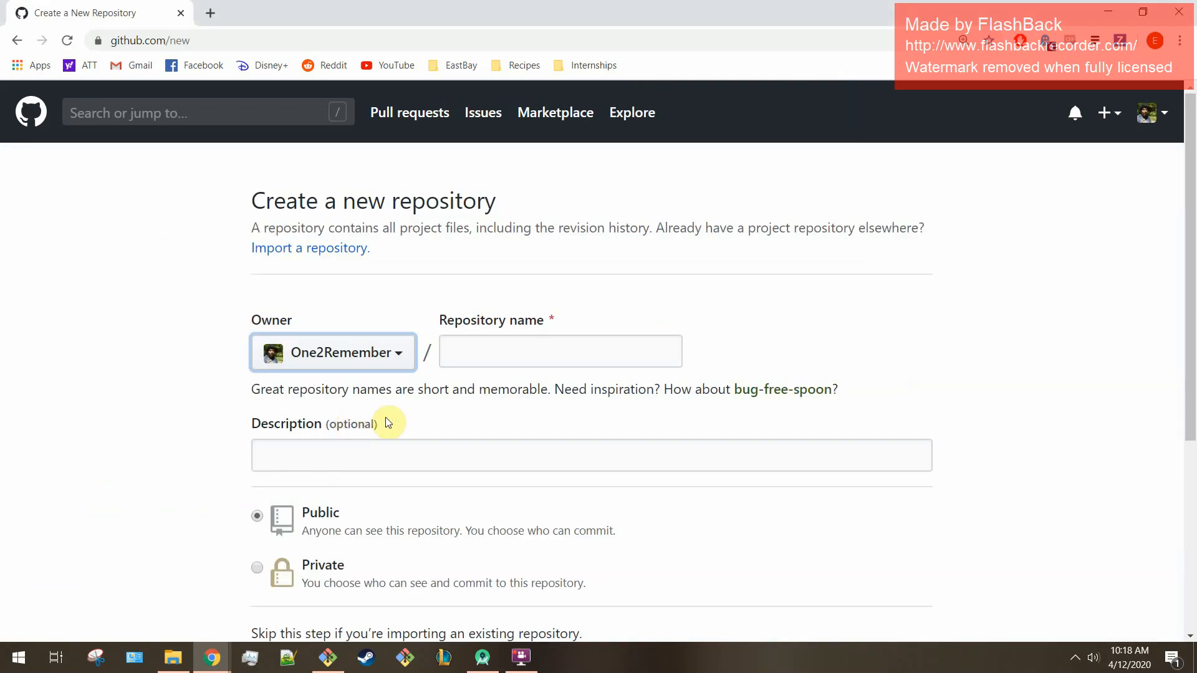
text(test_repo)
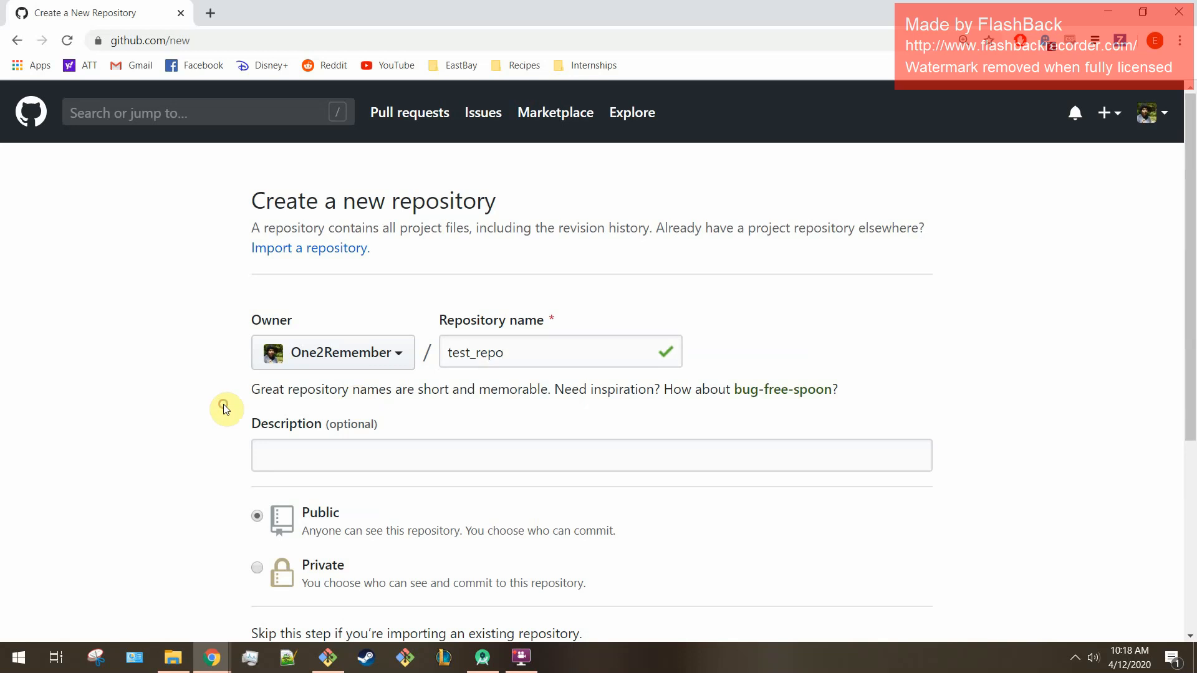
scroll(down, 3)
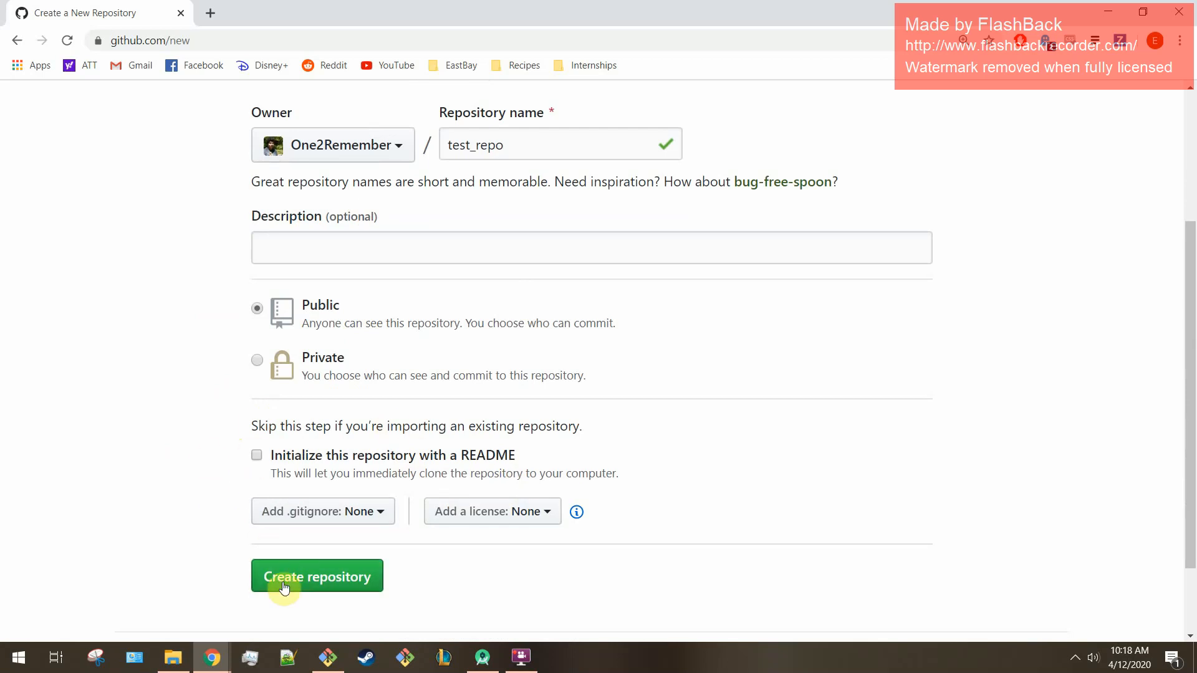
click(317, 576)
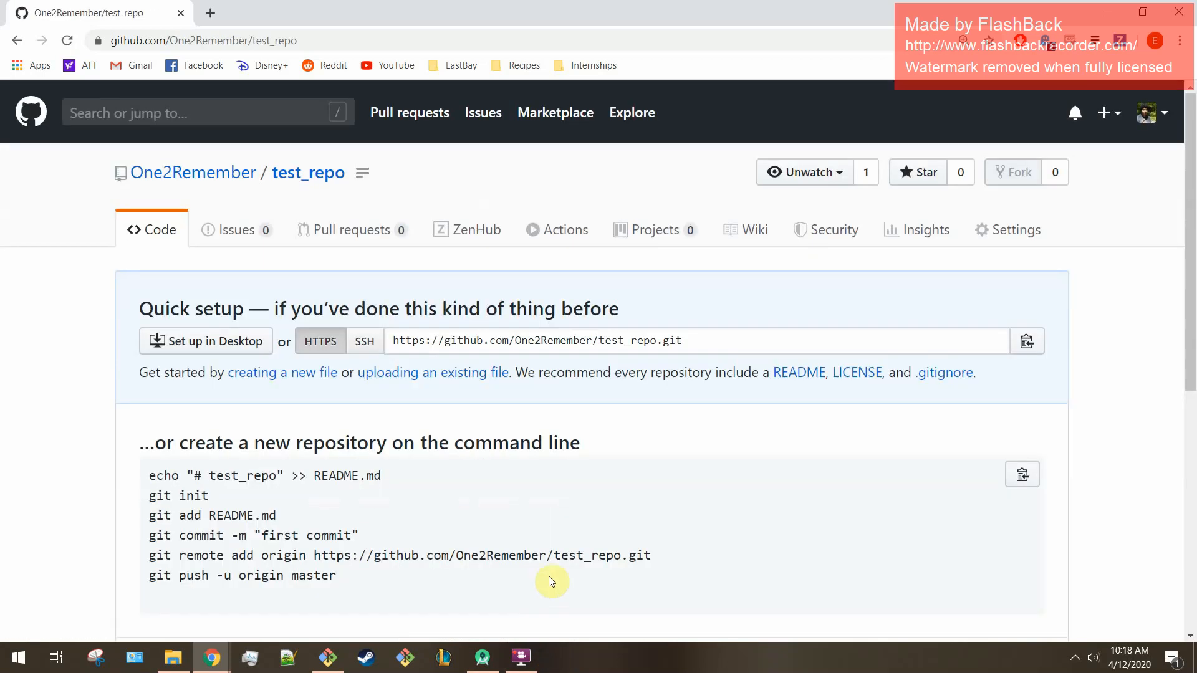
scroll(down, 3)
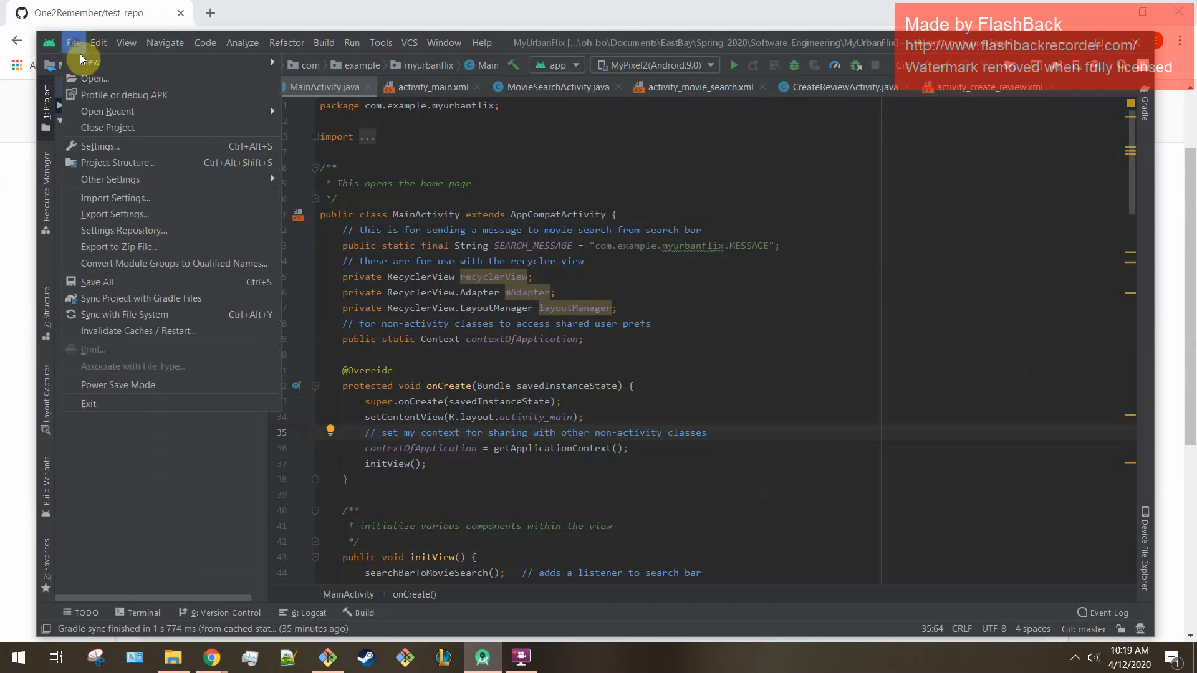
mouse_move(90, 63)
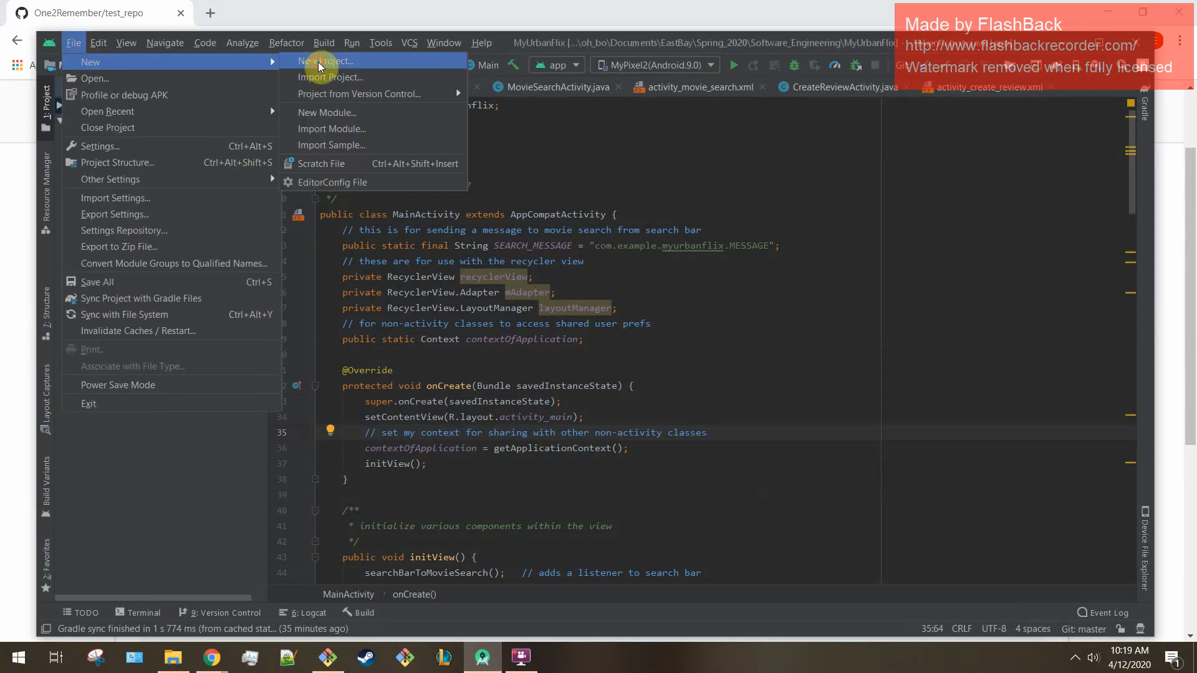
Start a new Empty Activity project named test_video
click(330, 61)
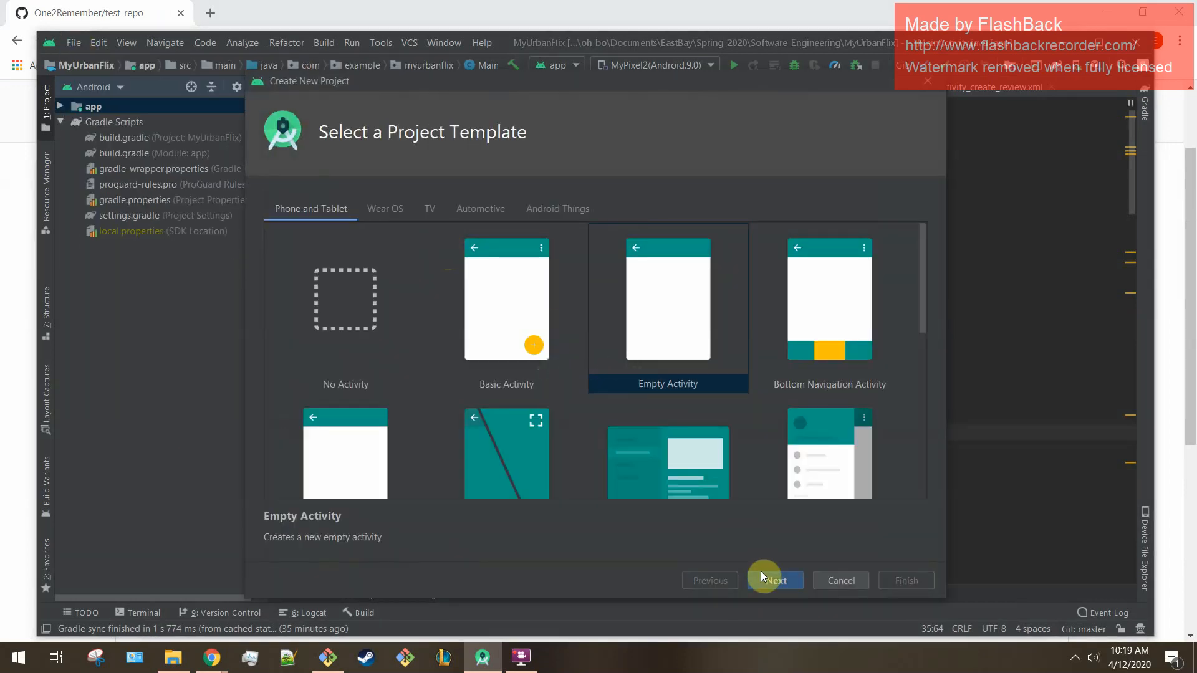
click(774, 580)
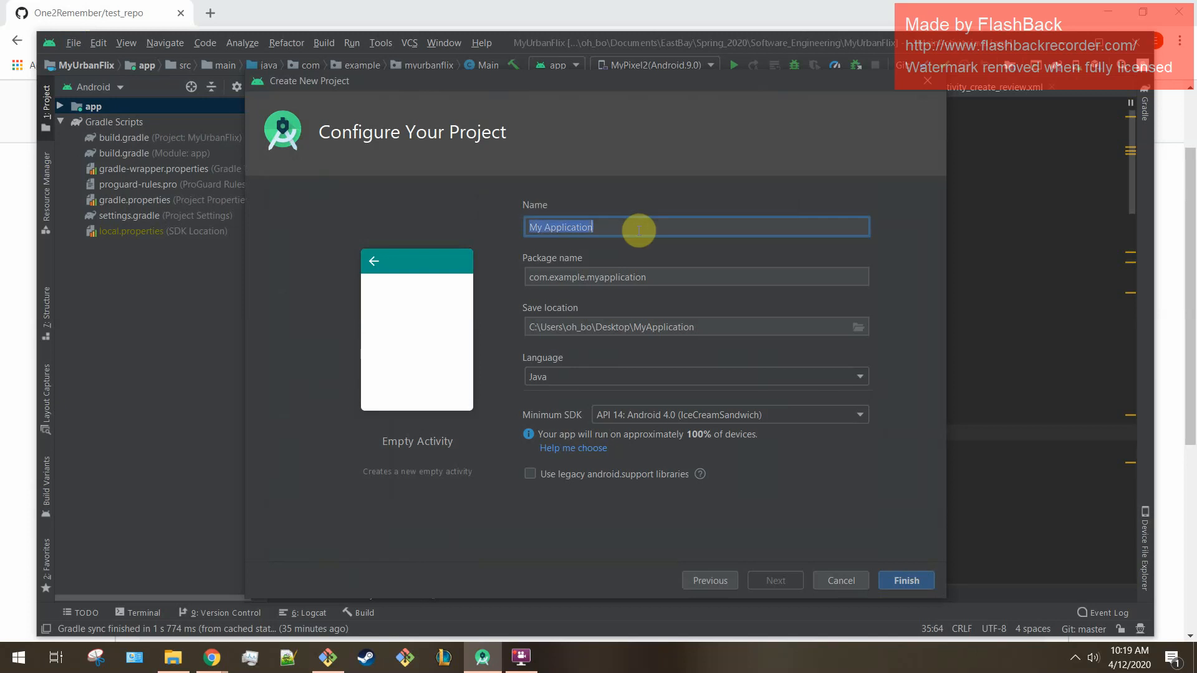
text(test_video)
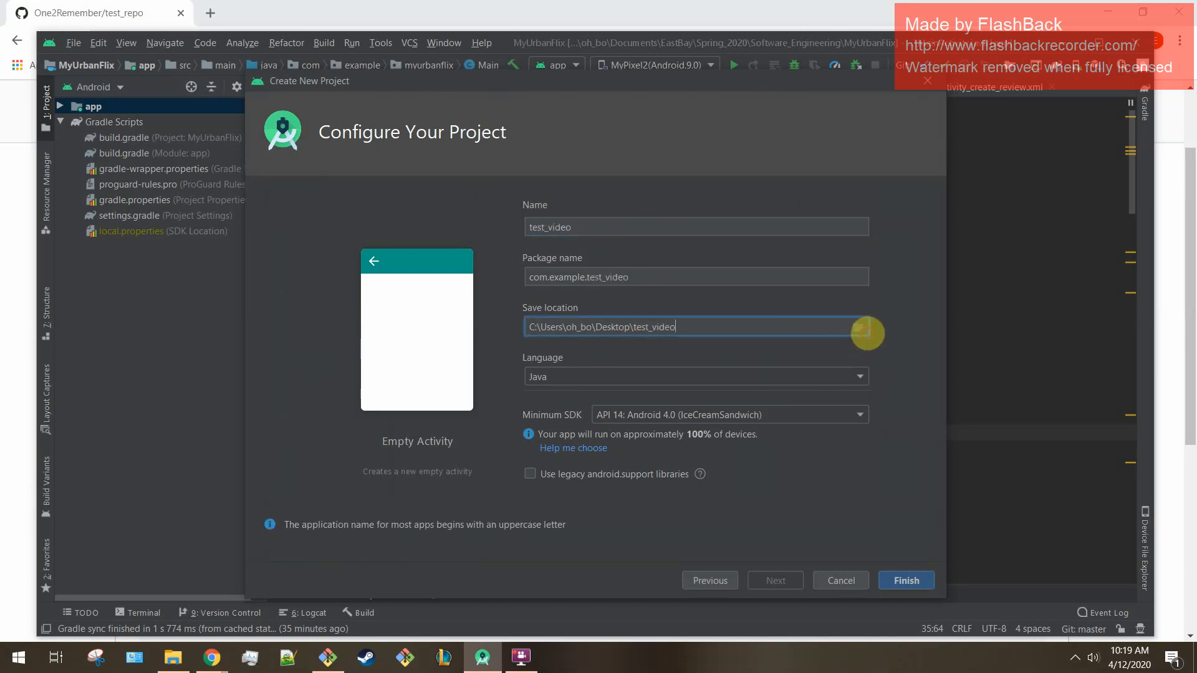
Save the project in a new test_video folder on the Desktop and finish creating it
click(865, 334)
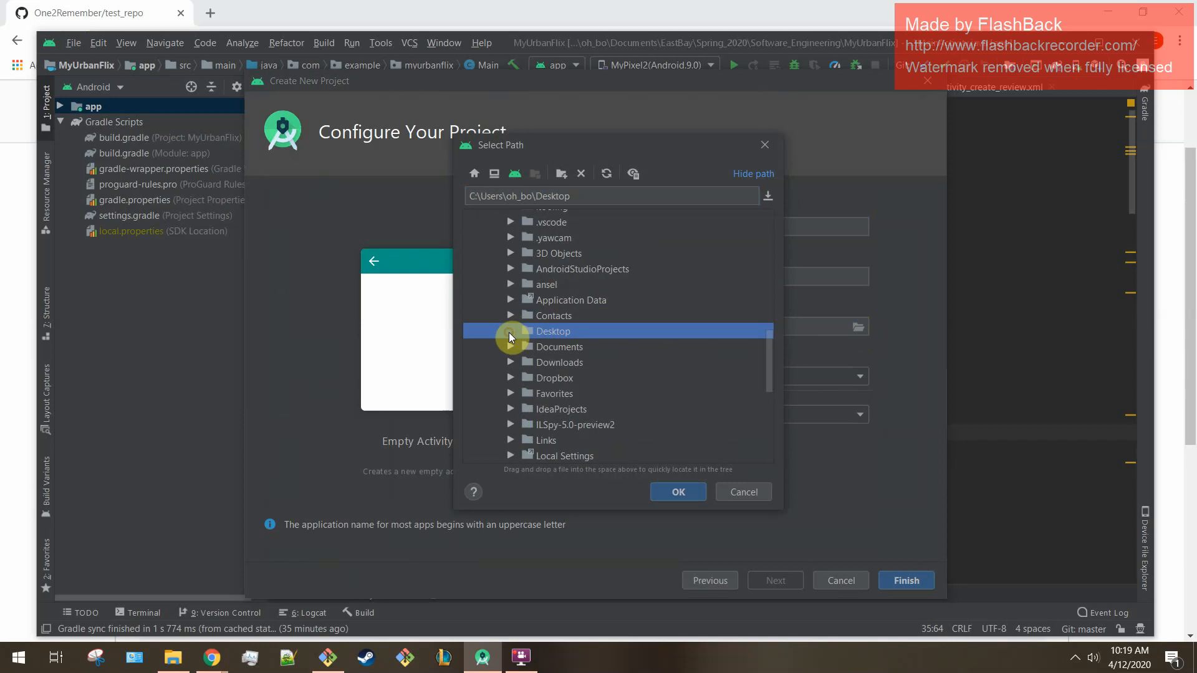
click(560, 173)
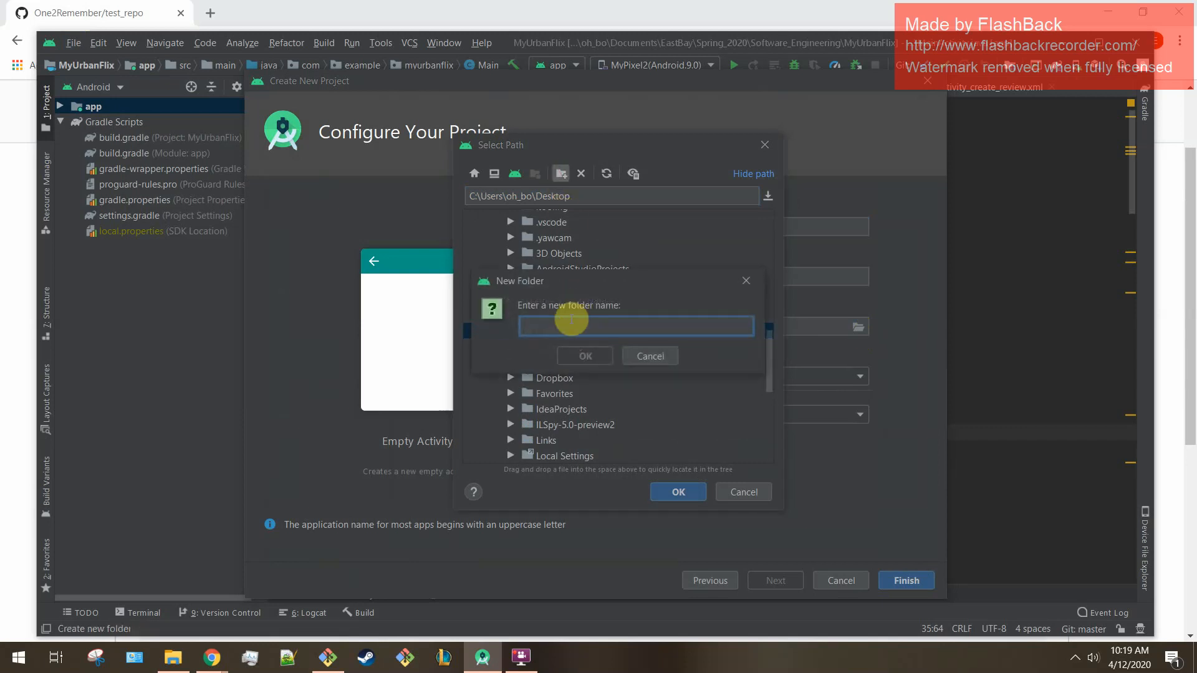
text(test_video)
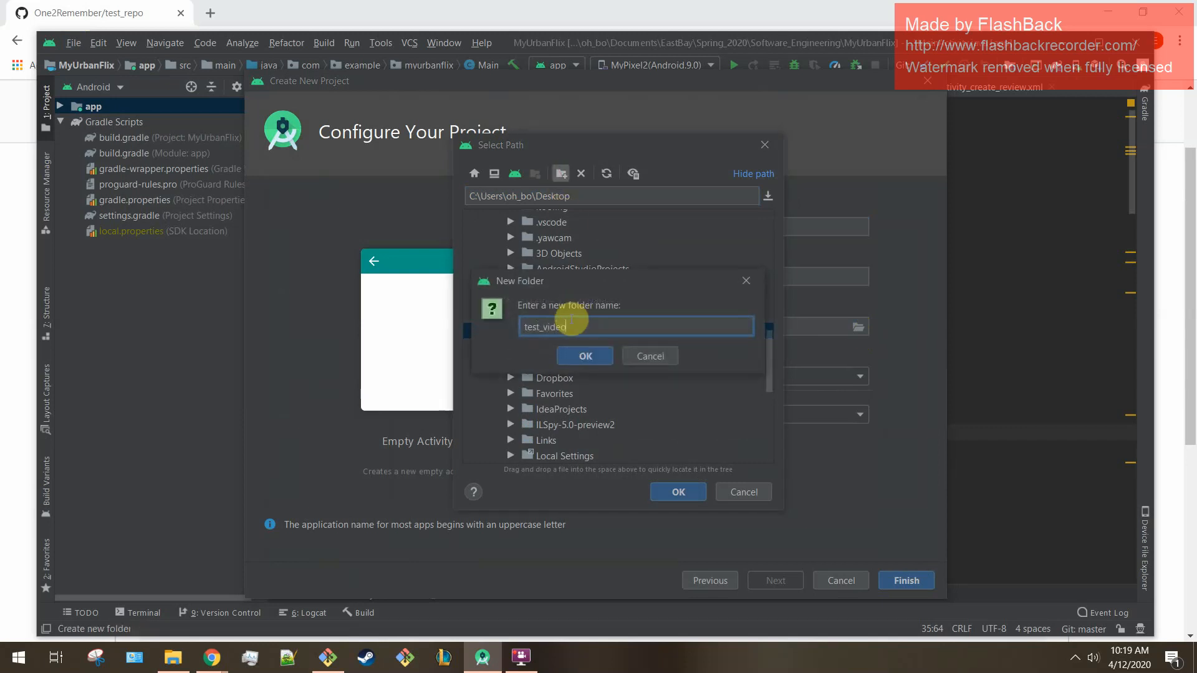
click(584, 355)
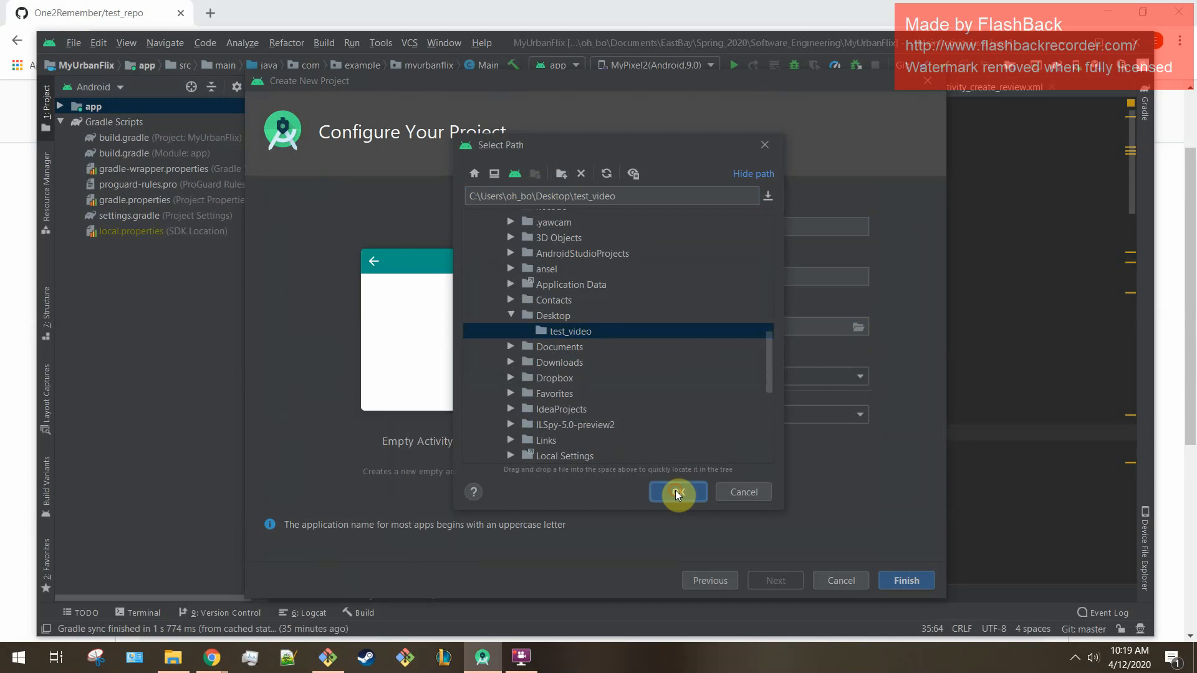
click(676, 491)
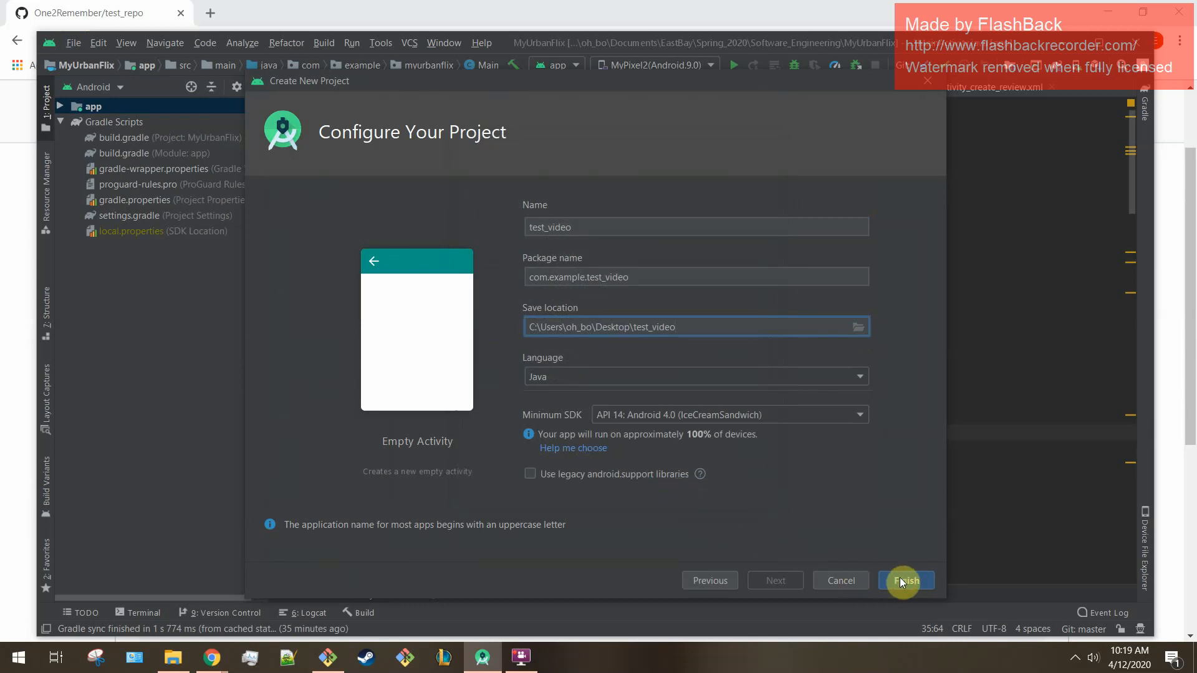
click(906, 579)
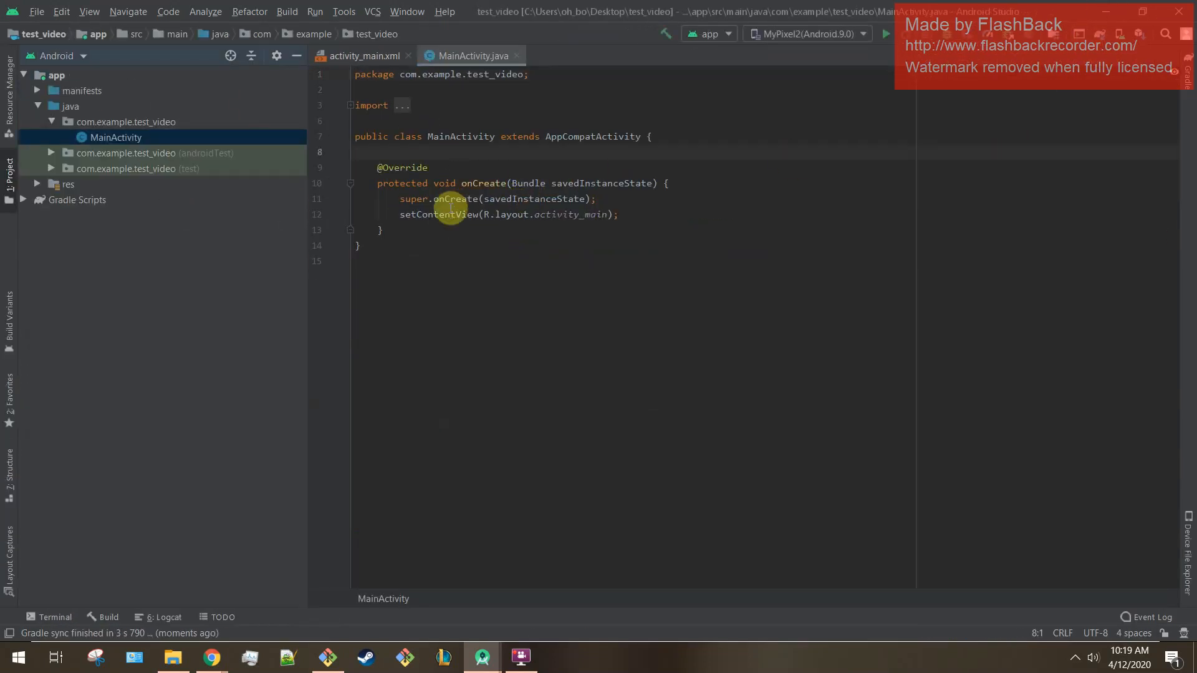
Add Log.d("msg", "my message"); after setContentView in MainActivity's onCreate
key(enter)
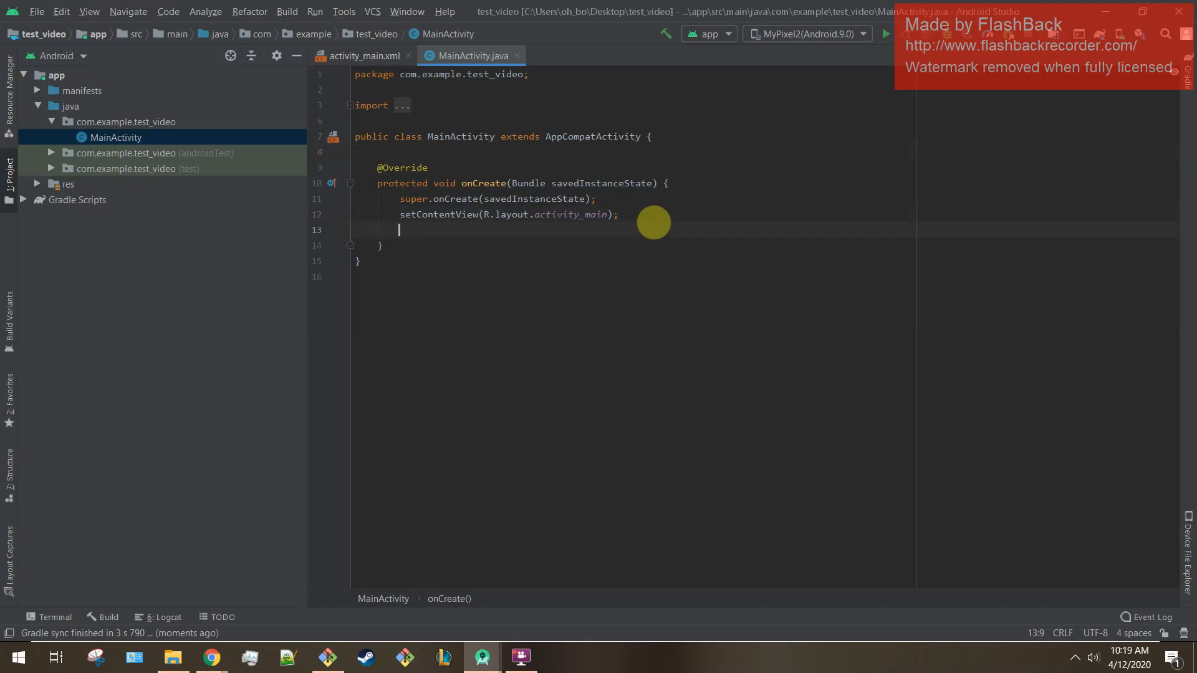
text(Log.d("ms"))
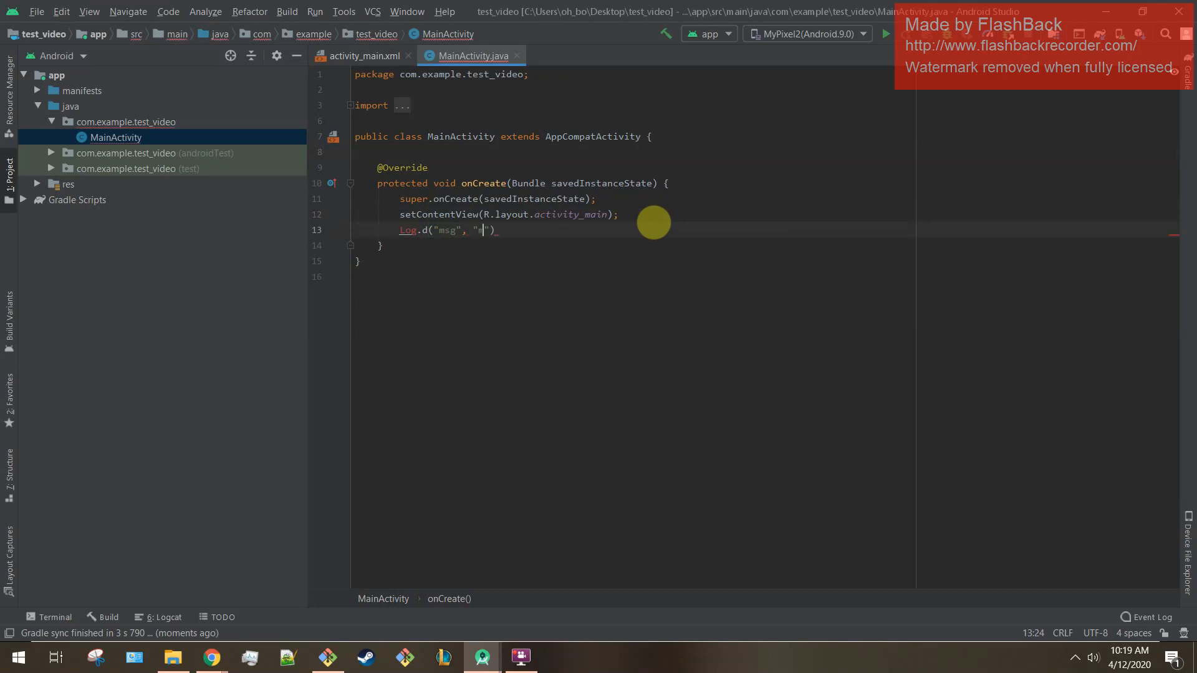
text(y message)
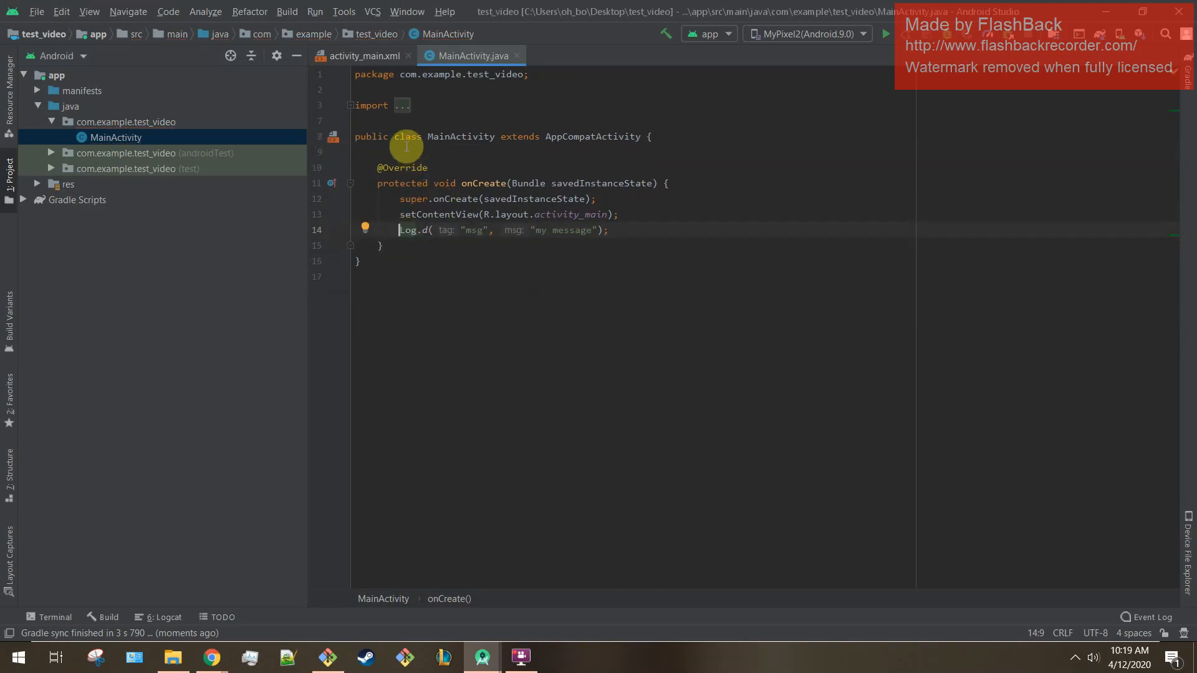
mouse_move(493, 157)
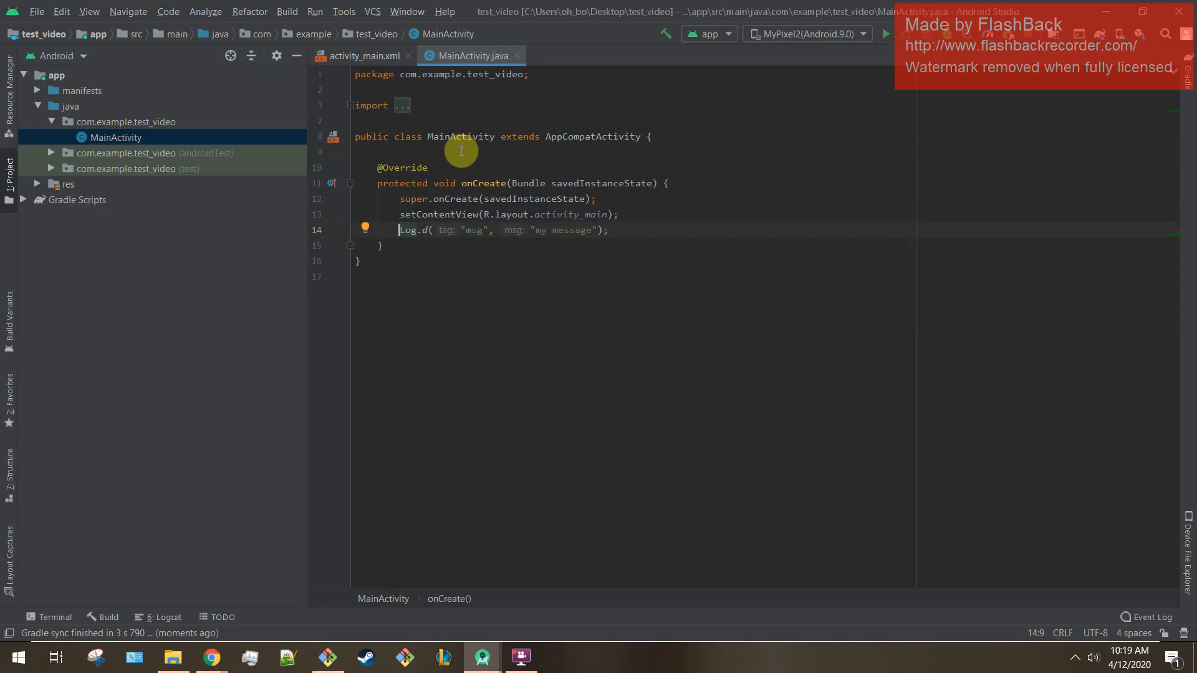
mouse_move(373, 11)
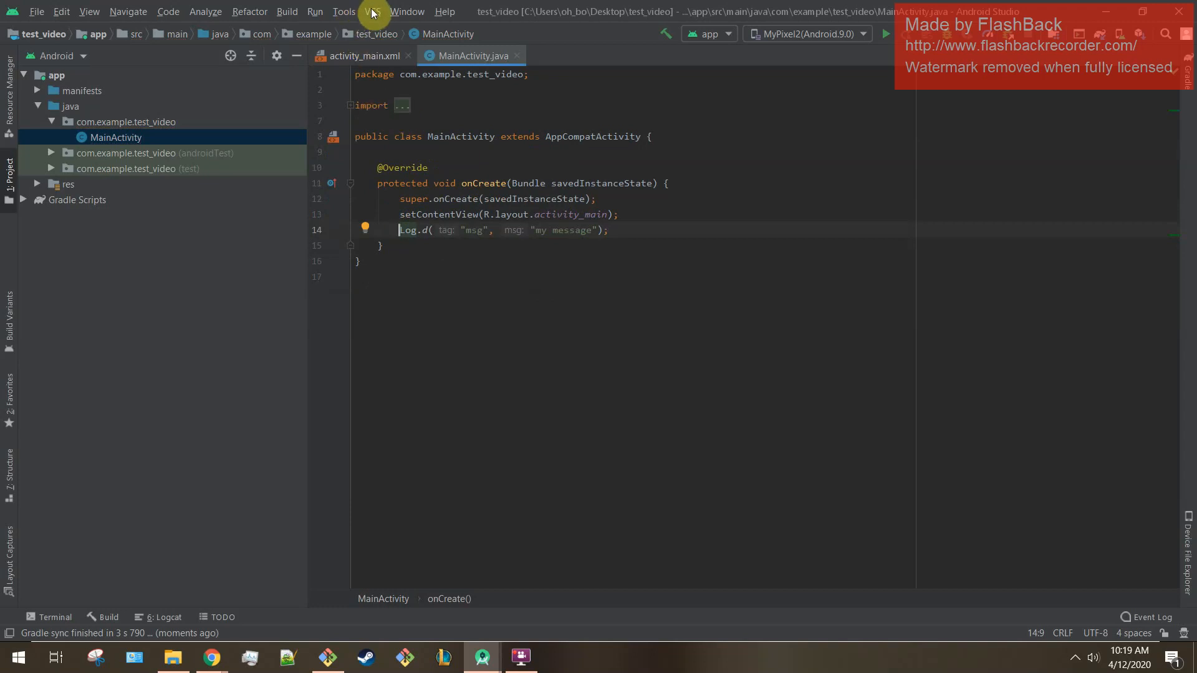
Enable Git version control integration for the test_video project root
click(373, 12)
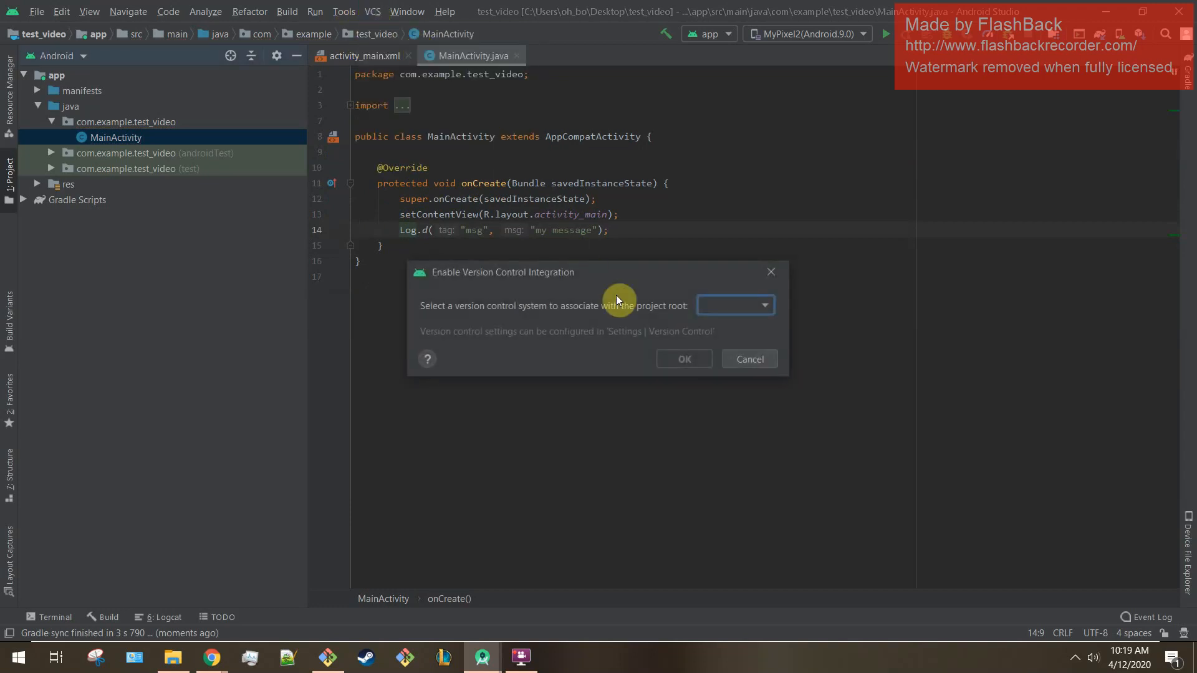
click(683, 359)
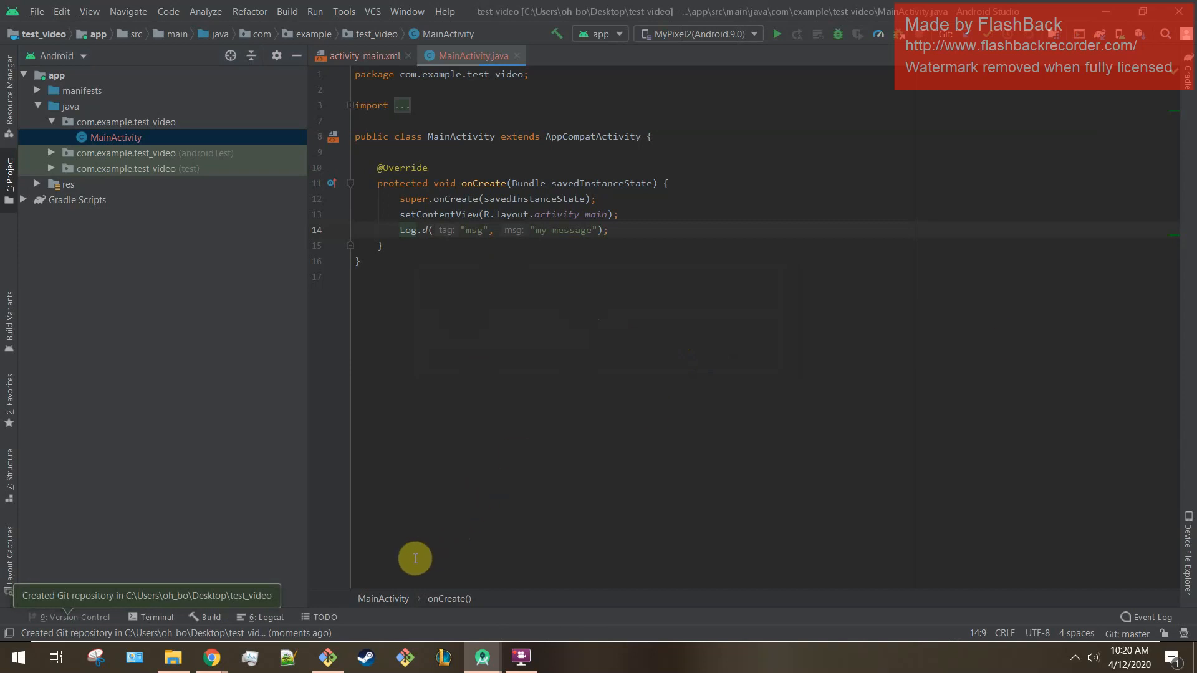
click(328, 657)
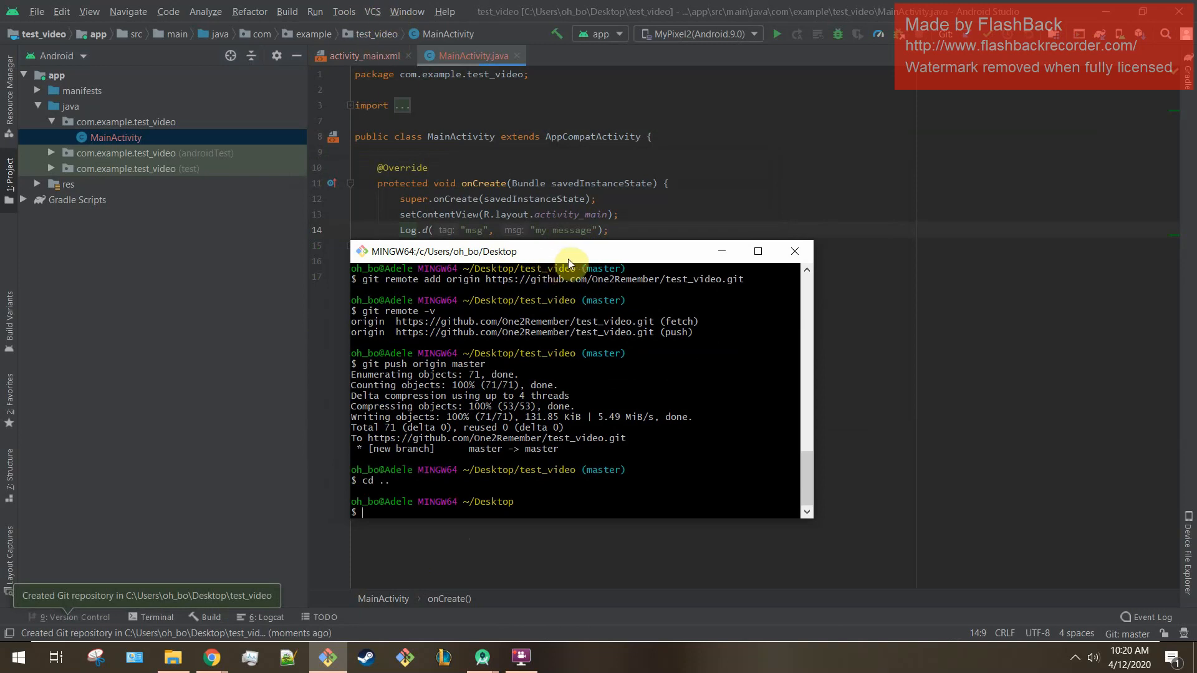
In Git Bash, navigate via cd .. into oh_bo/Desktop and then into the test_video folder
drag(568, 251, 546, 97)
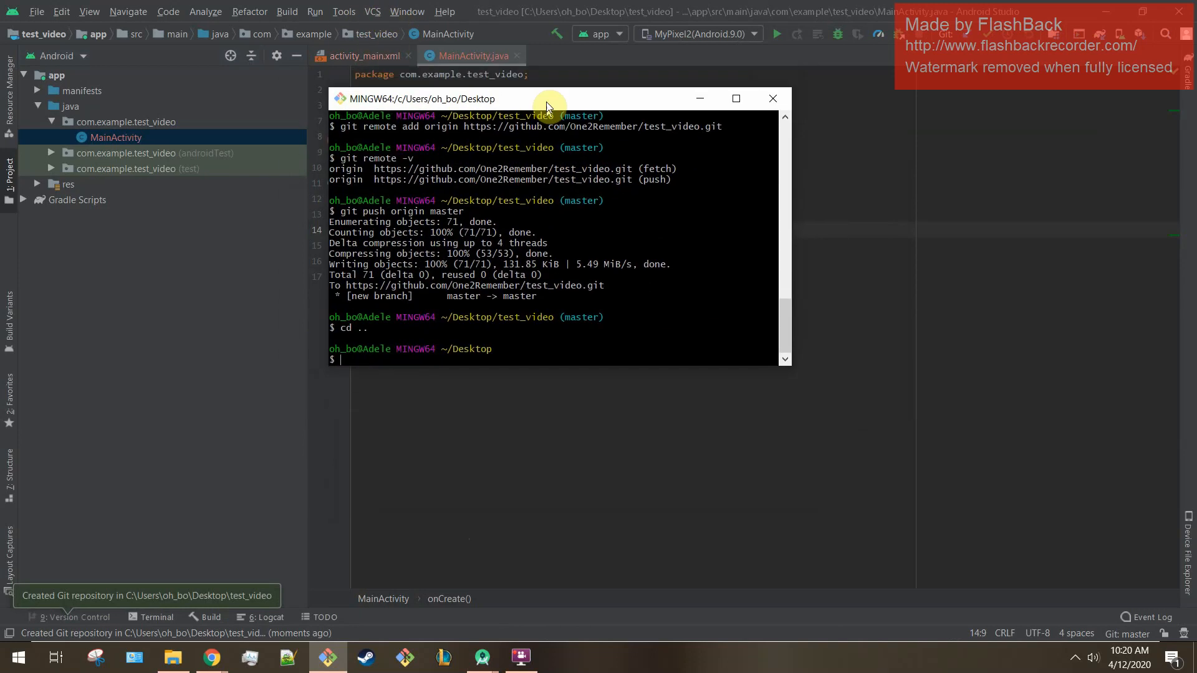
drag(547, 97, 691, 182)
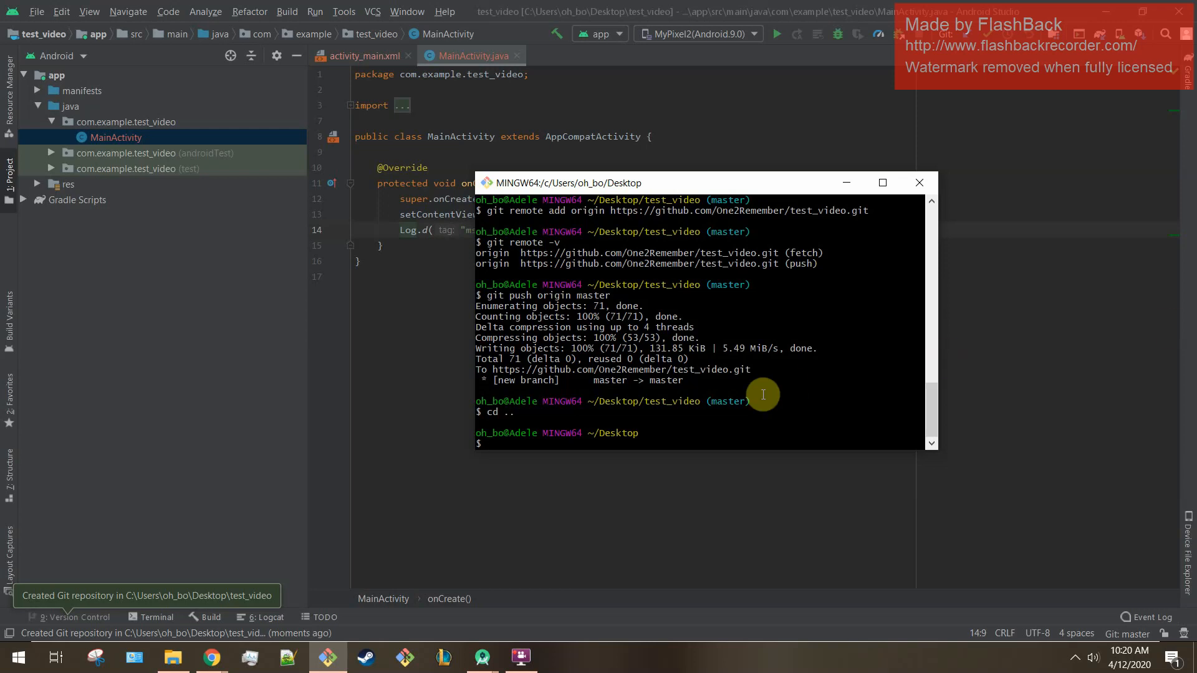
text(cd)
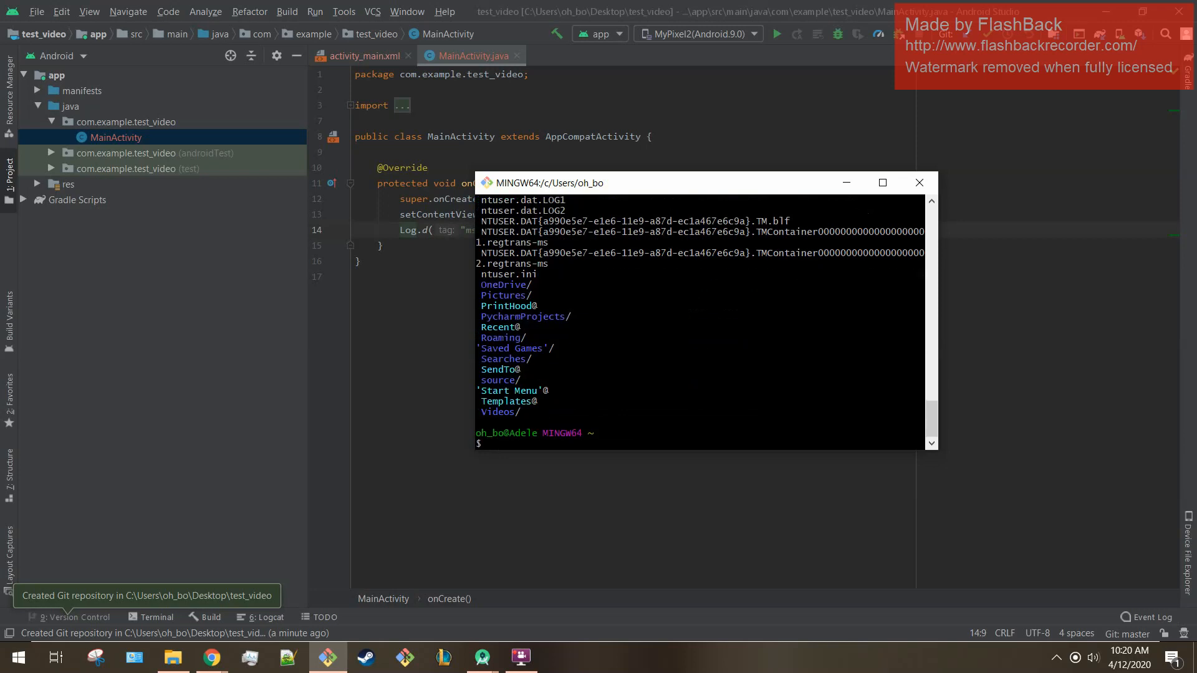
text(cd ..)
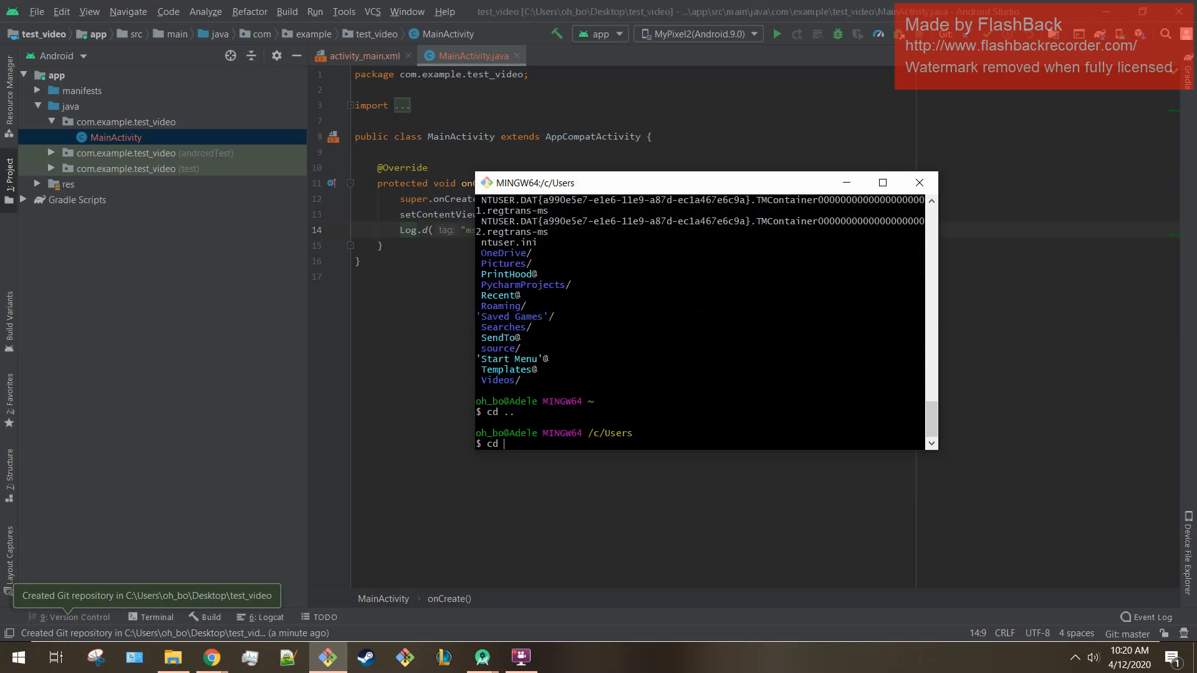
text(oh_bo/Desk*)
text(ls)
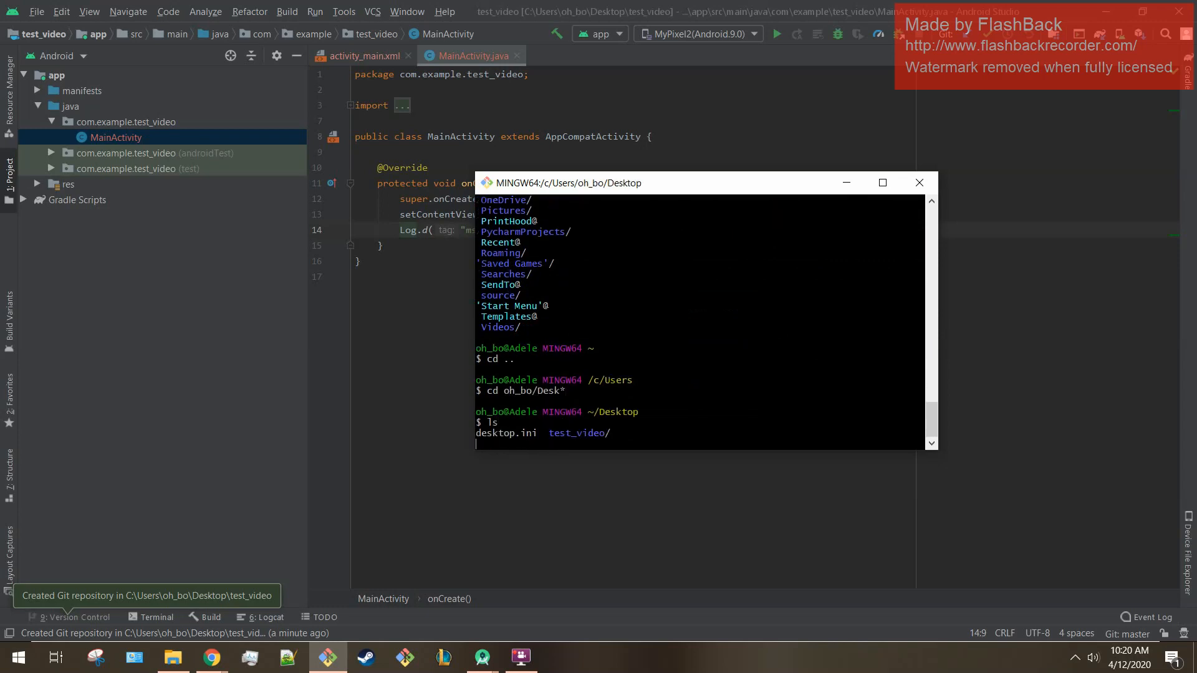
text(cd test_*)
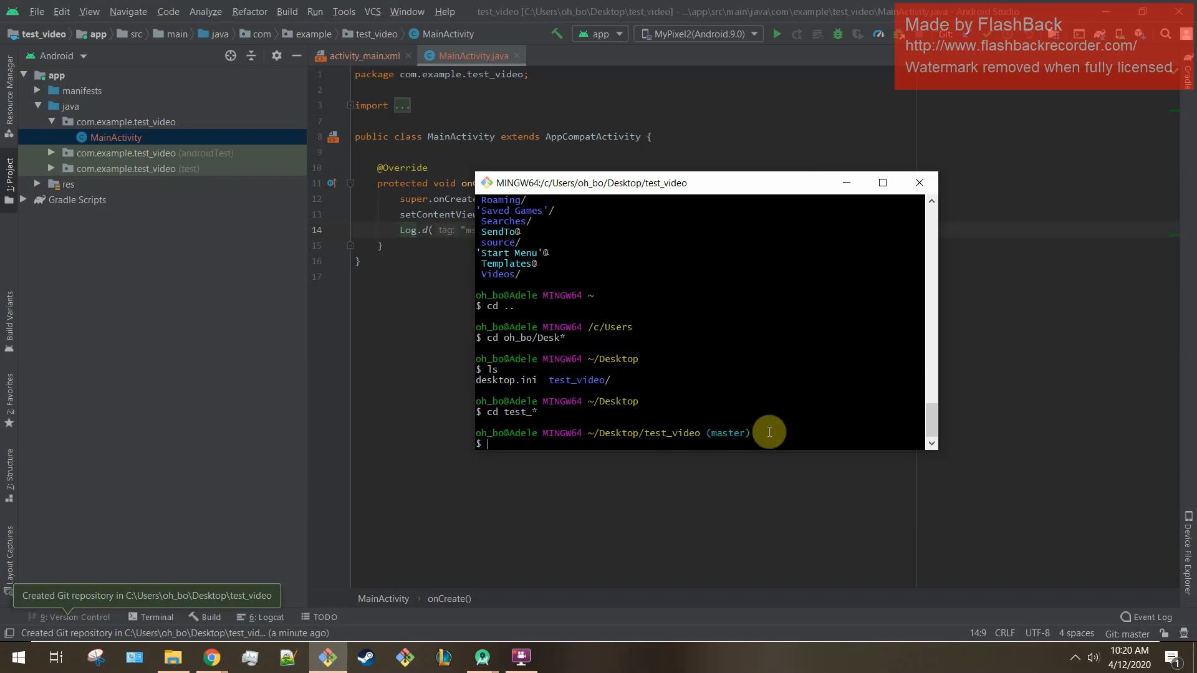
mouse_move(676, 434)
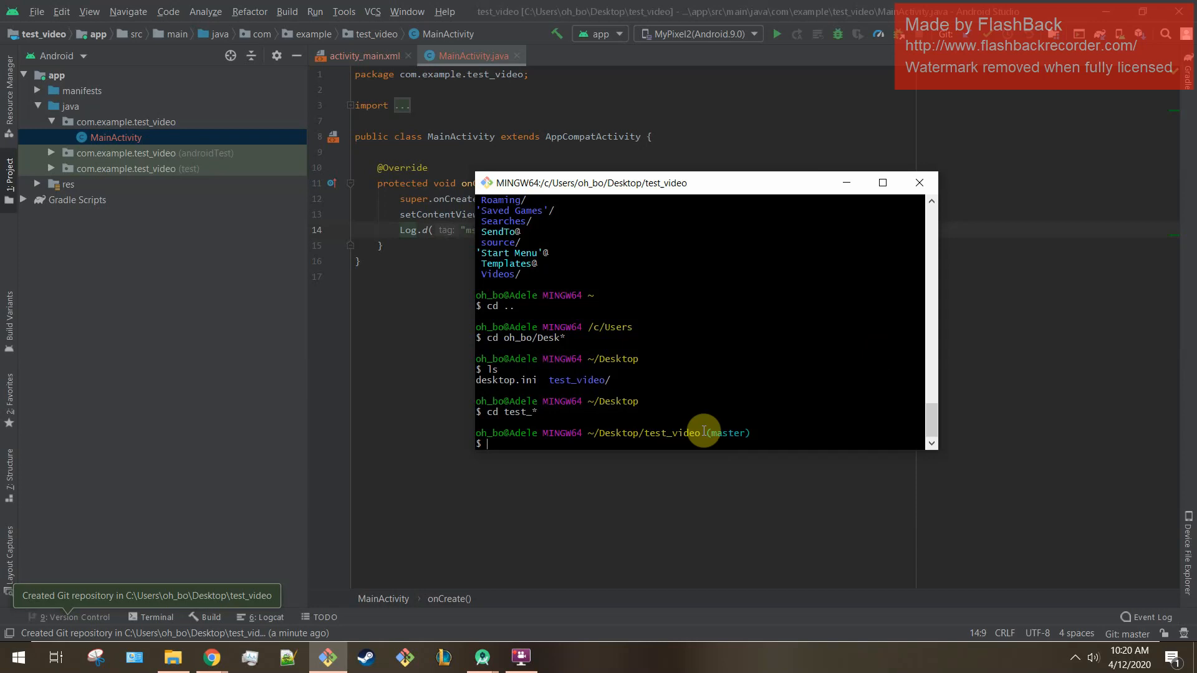
mouse_move(625, 403)
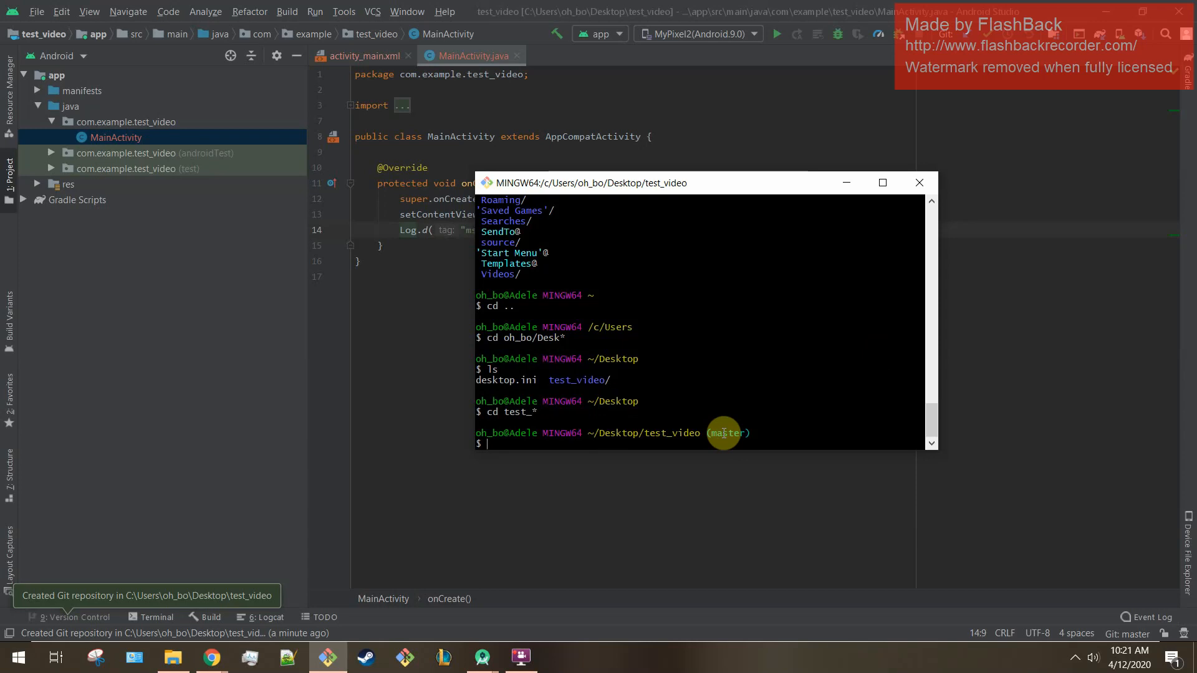
Stage all project files with git add . and commit them as "first commit"
text(git add .)
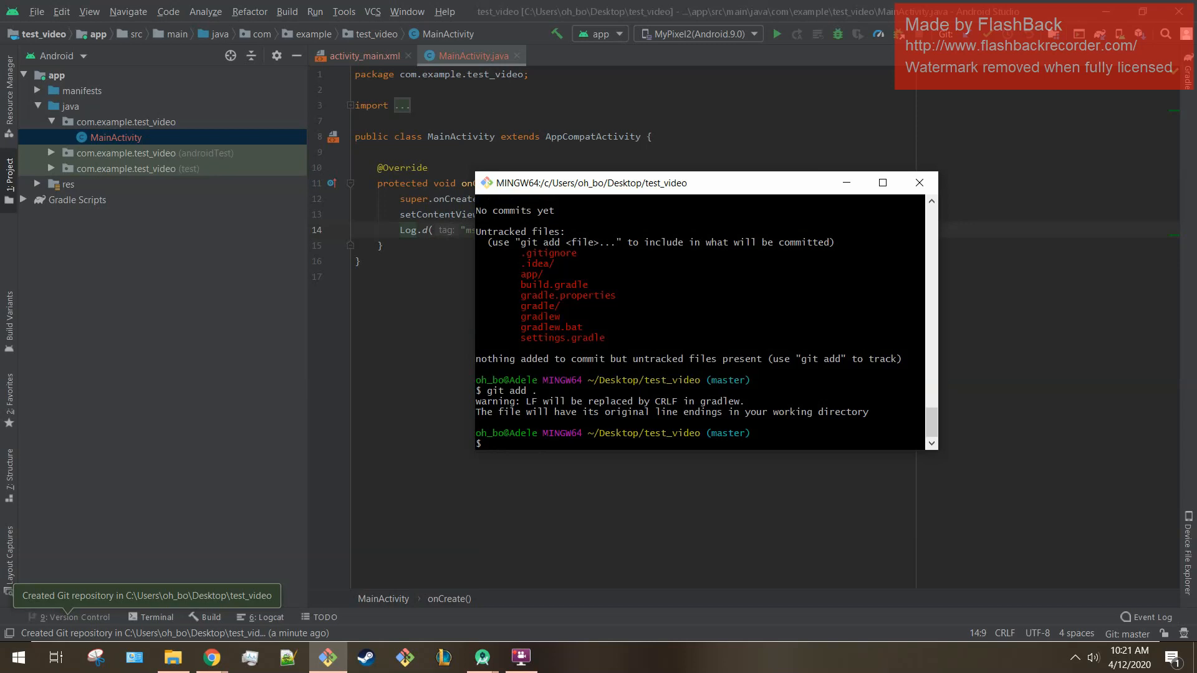
text(git commit -)
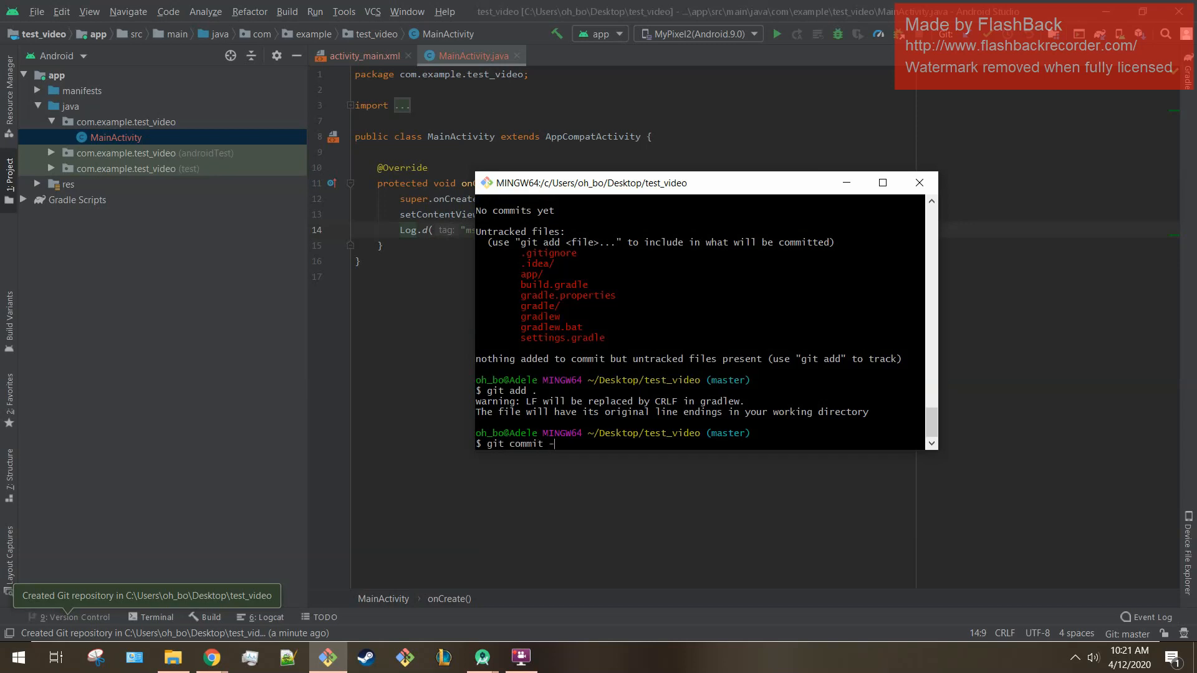
text(m "first commi)
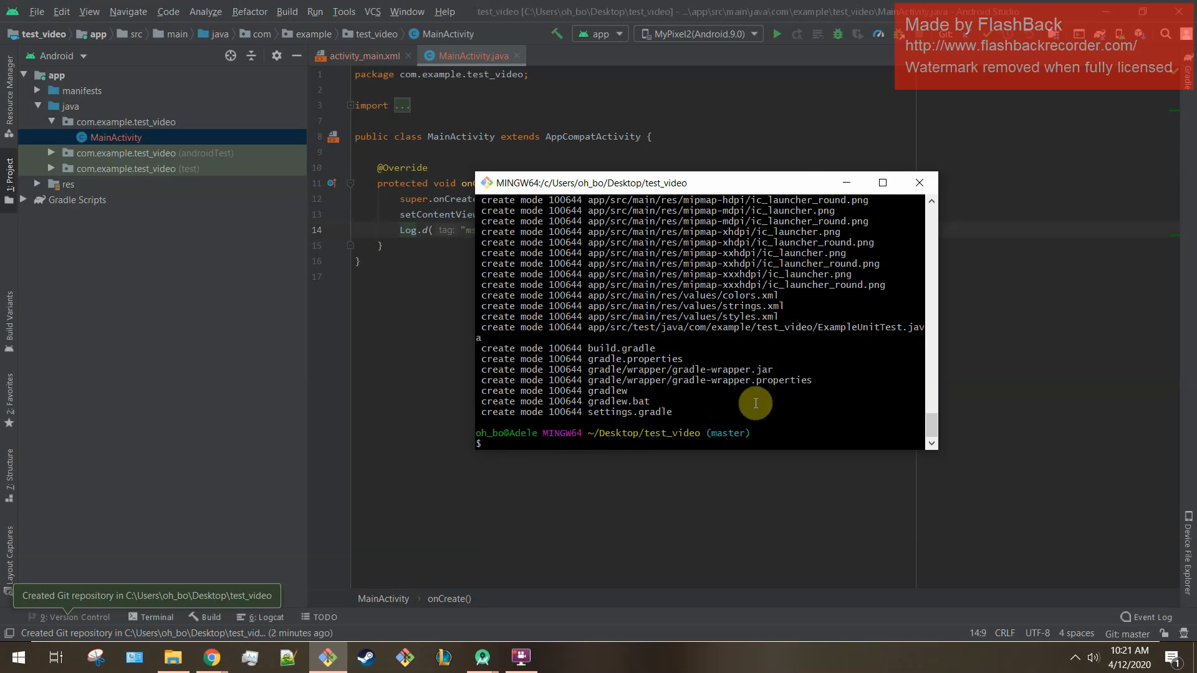
Add the test_repo GitHub URL as remote origin and verify it with git remote -v
text(git)
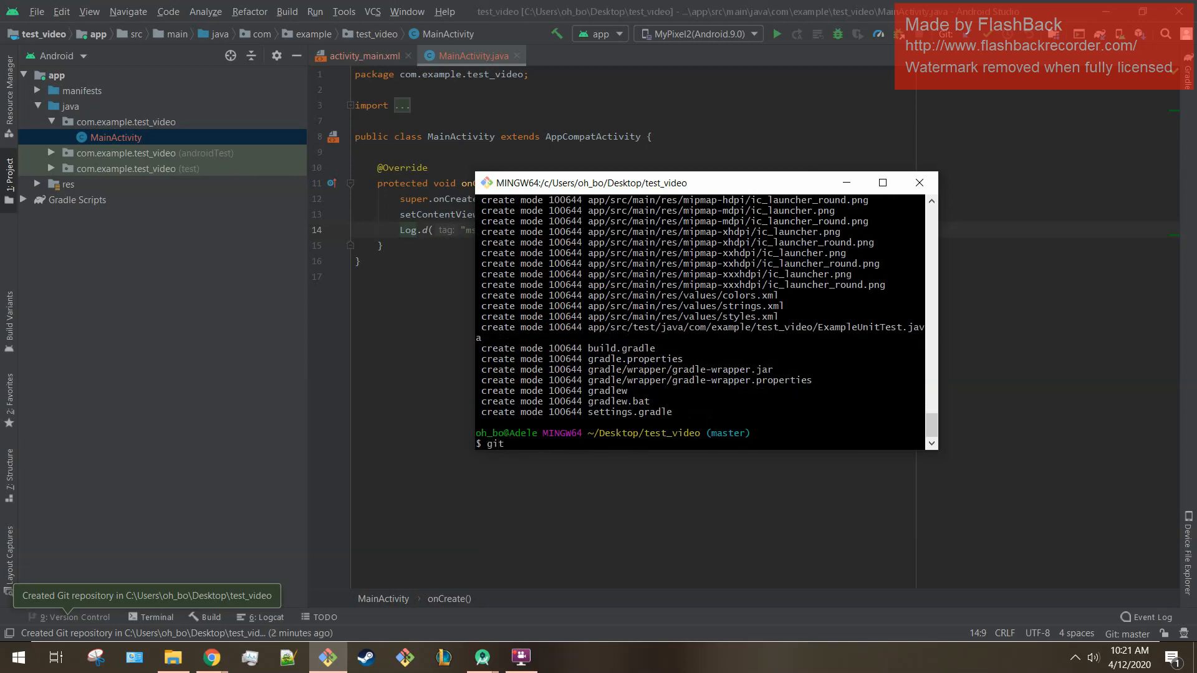
text(remote add origin)
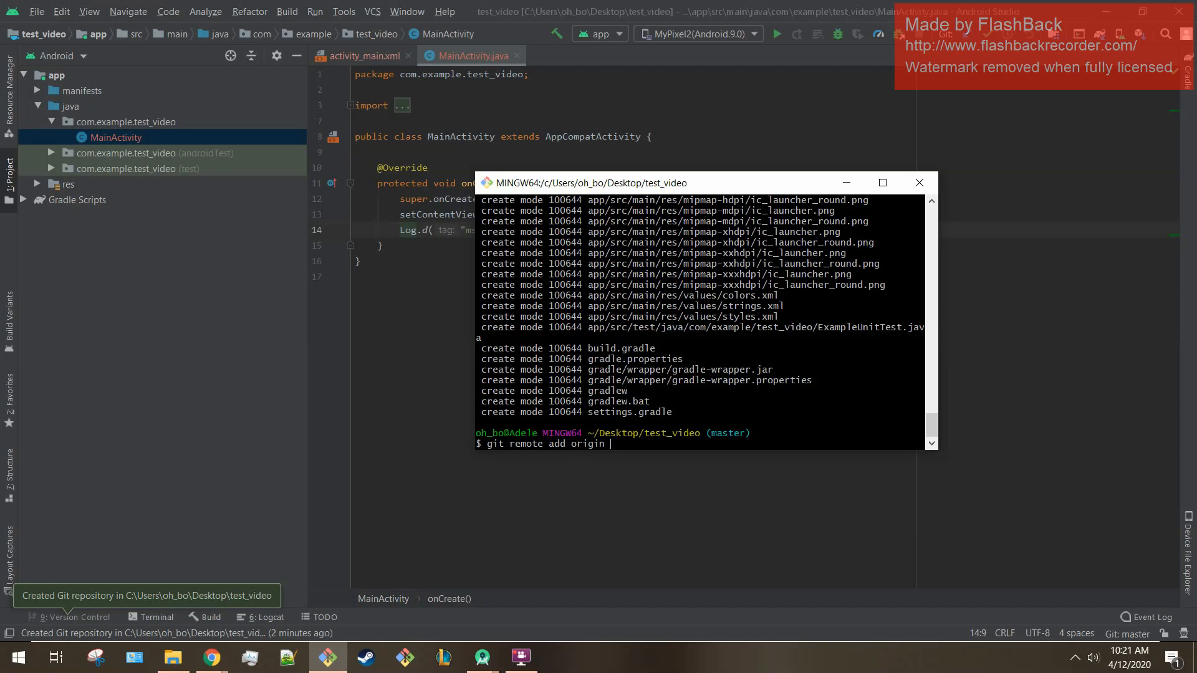
right_click(611, 444)
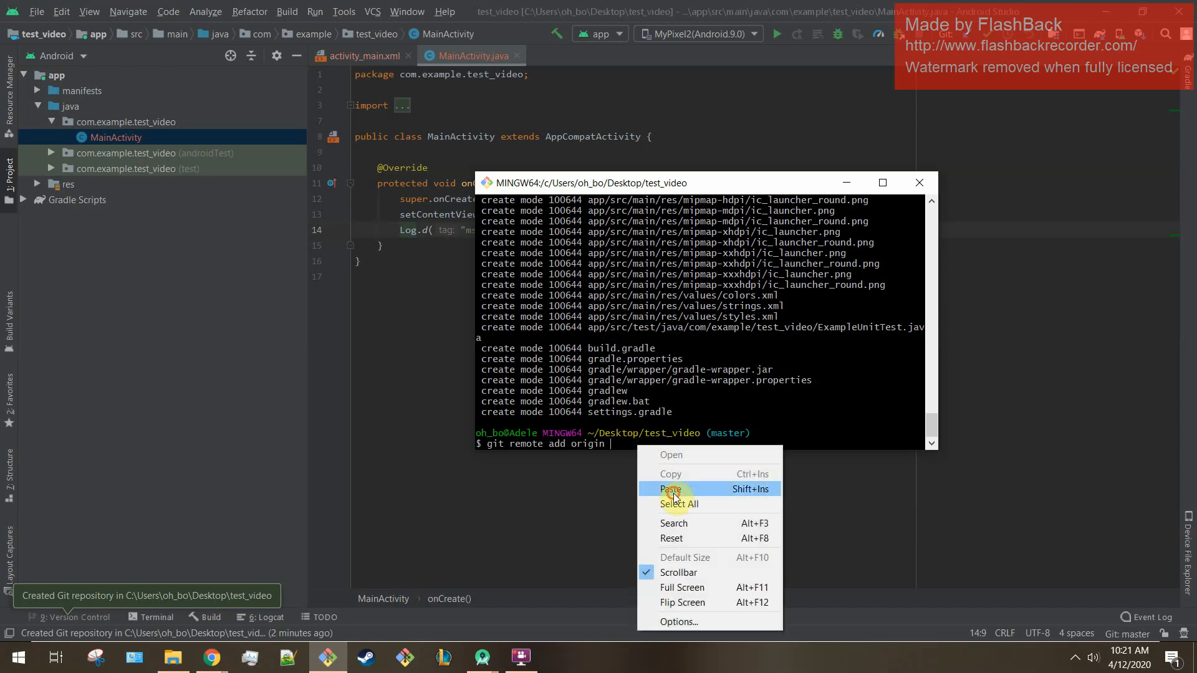
click(671, 489)
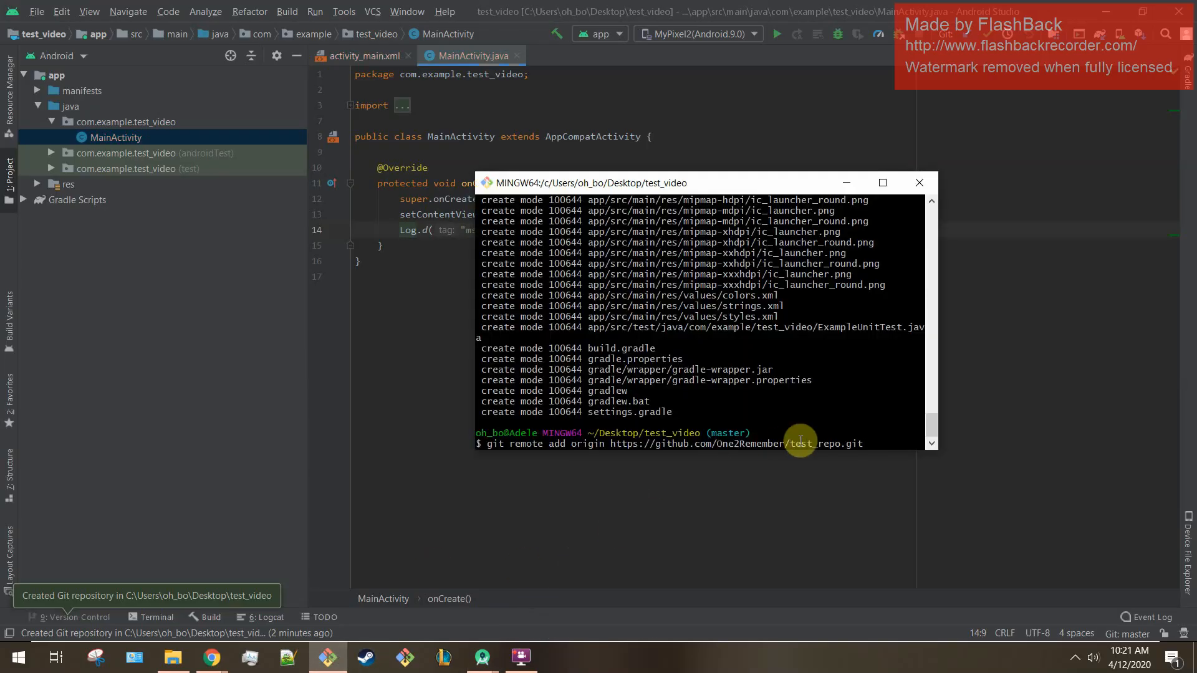
text(gi)
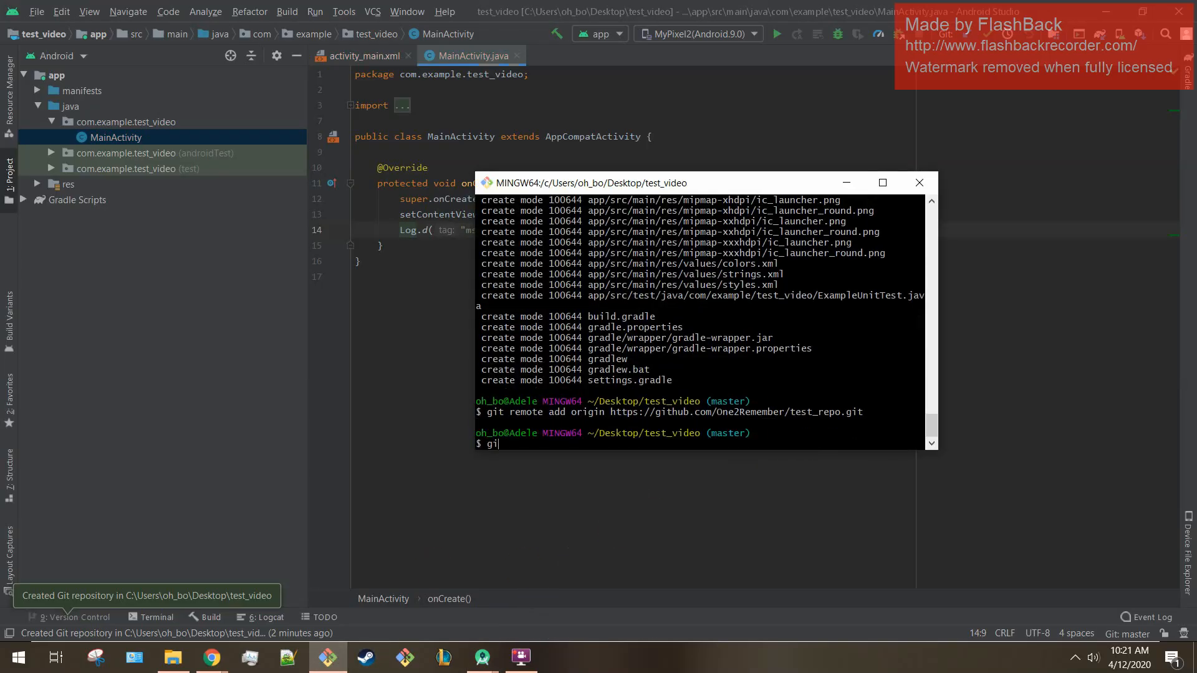
text(git remote -v)
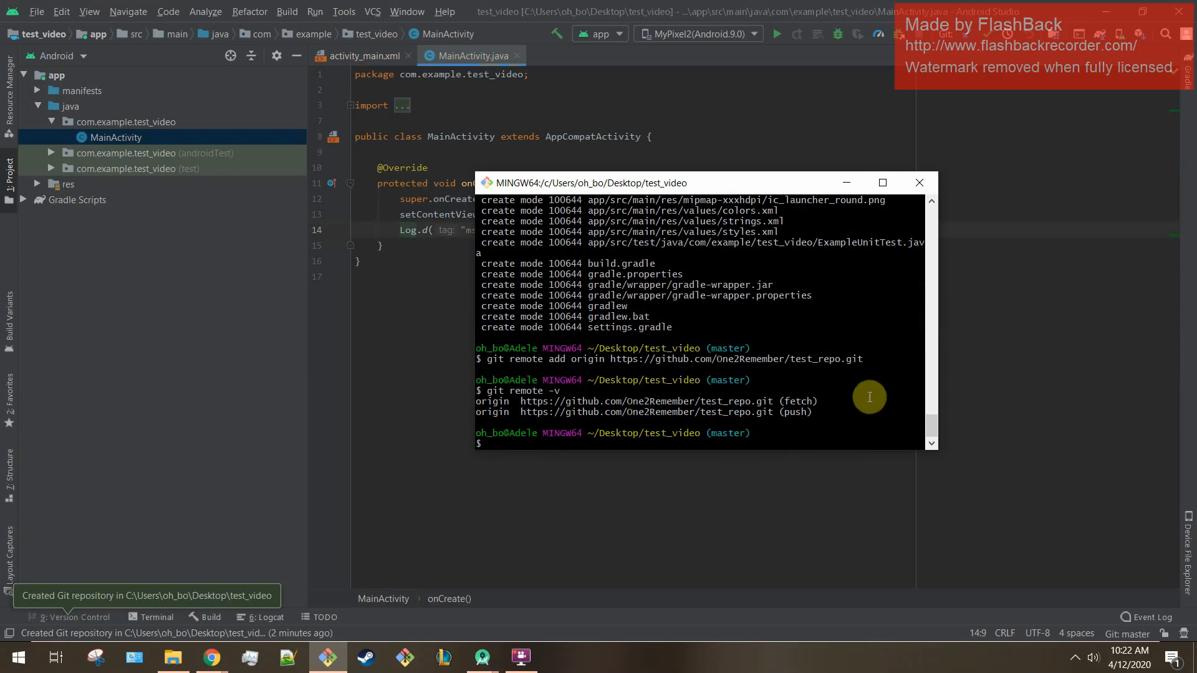
Push the master branch to origin and switch to the browser to check the repository
text(git push origin master)
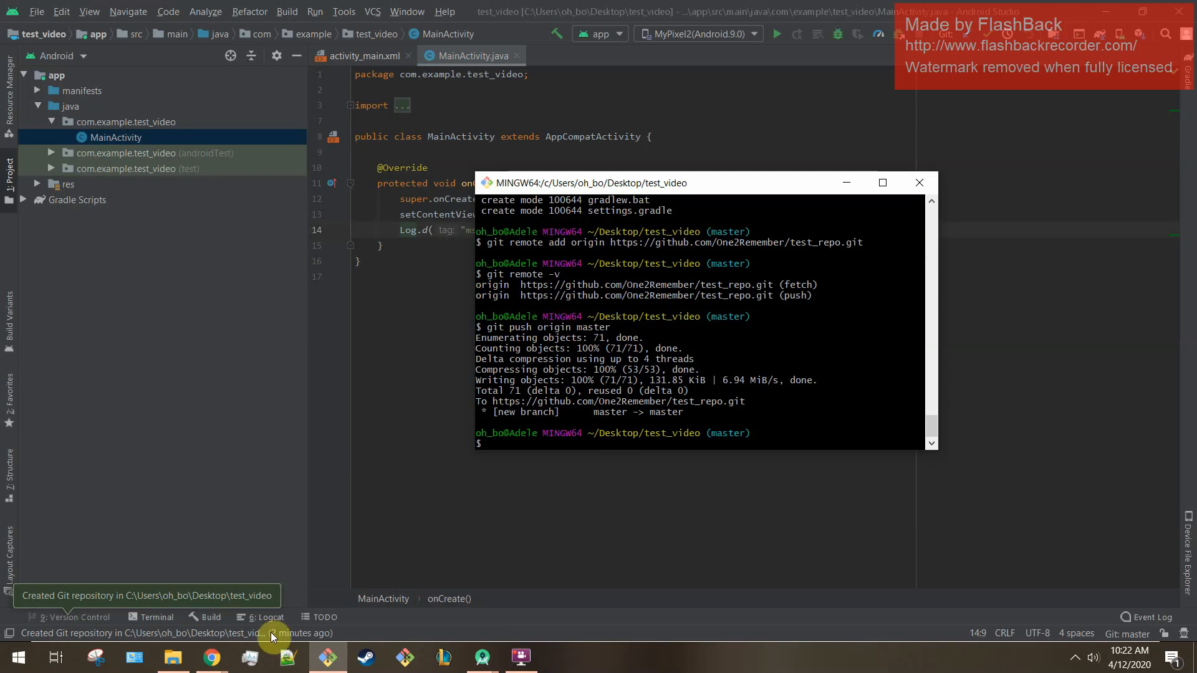
click(212, 657)
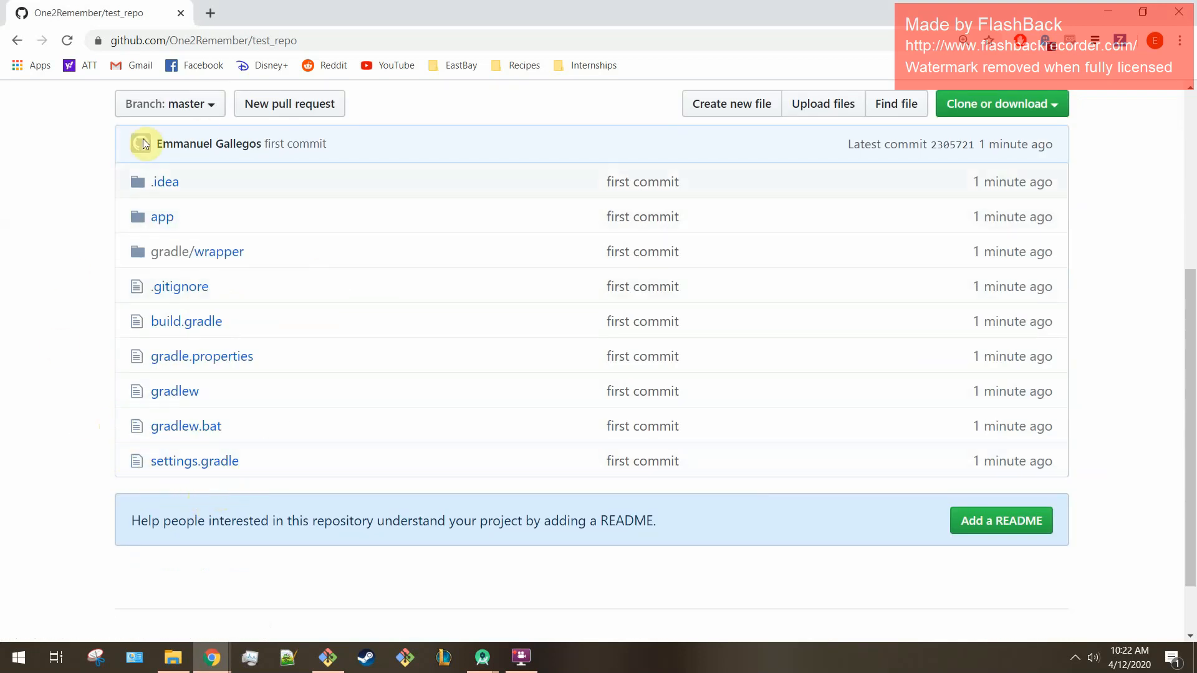
mouse_move(75, 405)
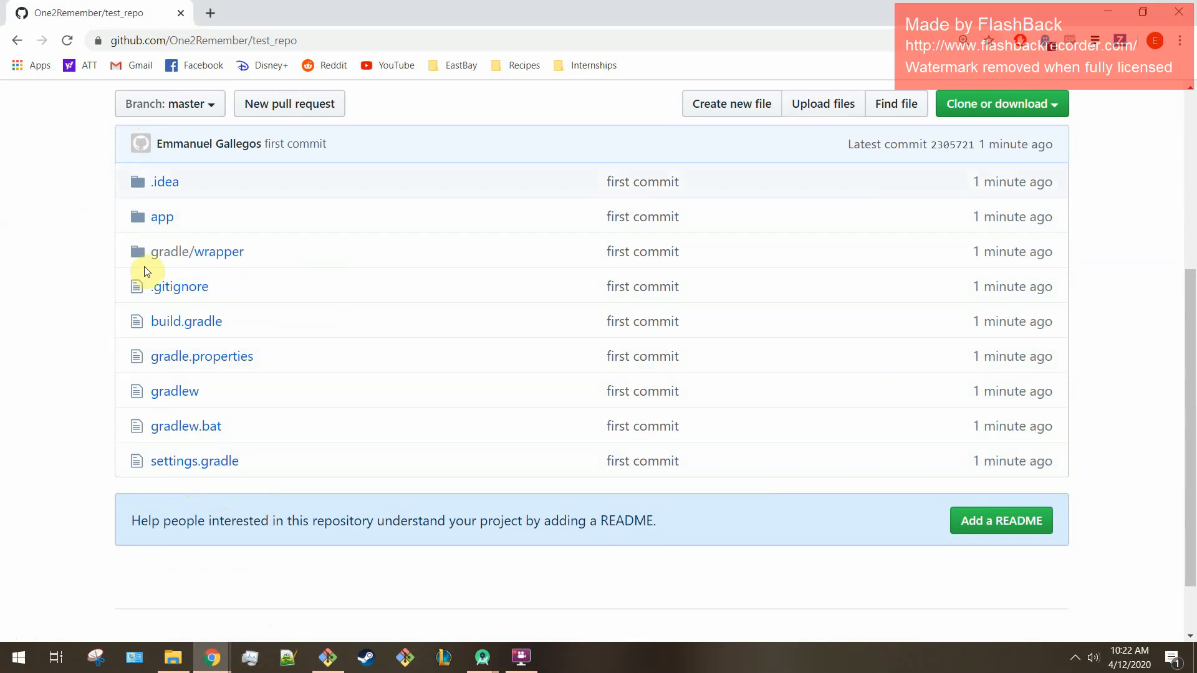
mouse_move(114, 179)
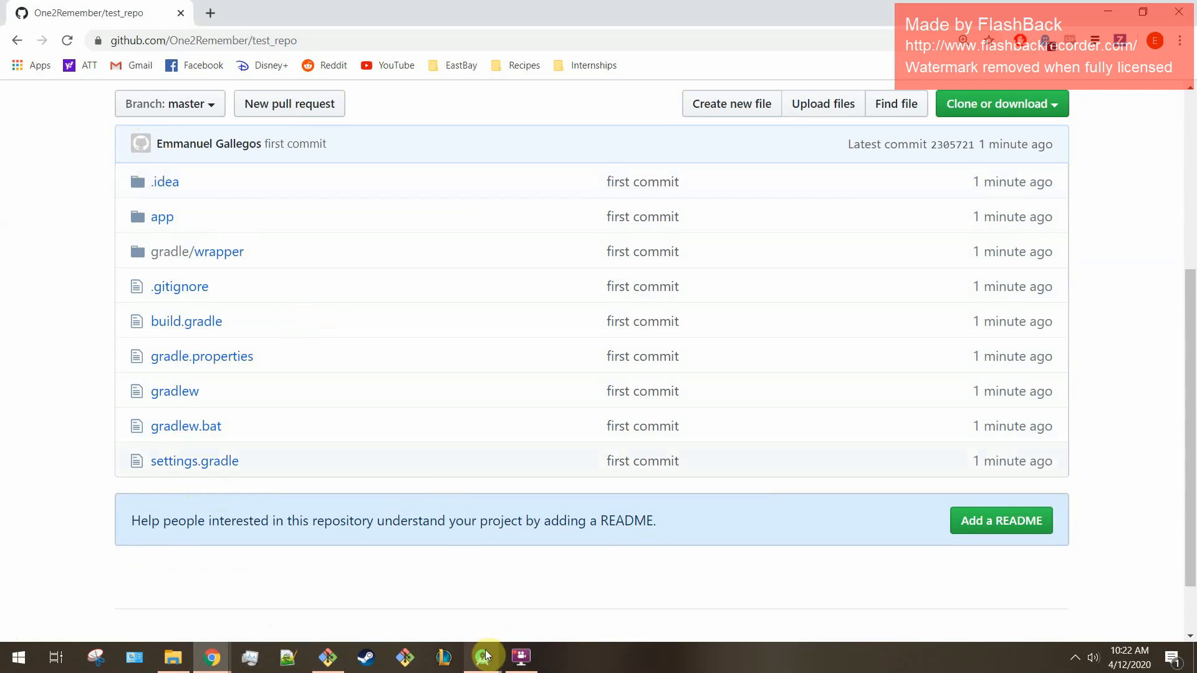
Review the pushed files on the test_repo GitHub page, then return to the test_video project
click(480, 657)
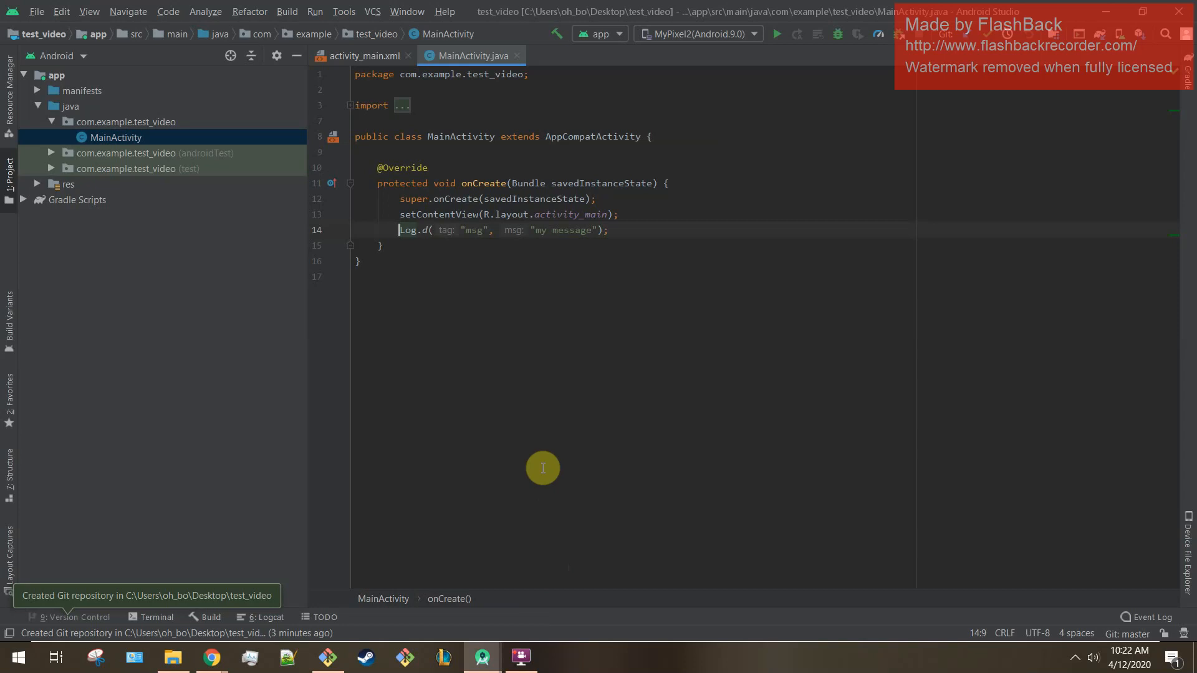
click(444, 11)
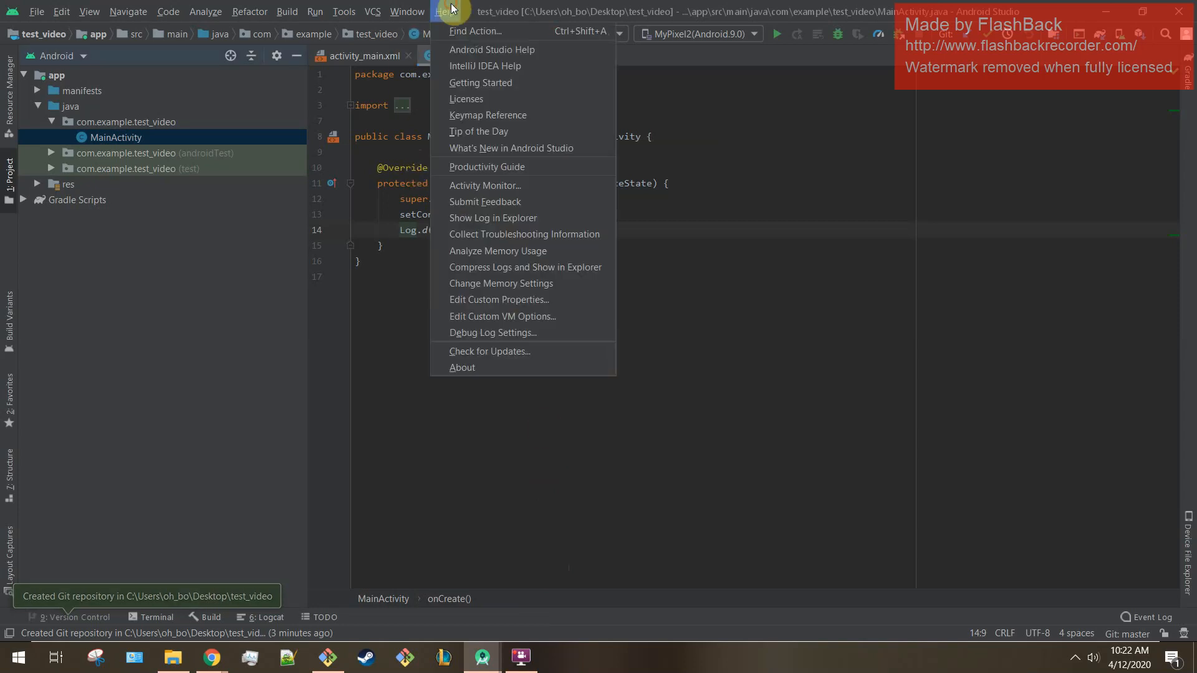
mouse_move(493, 352)
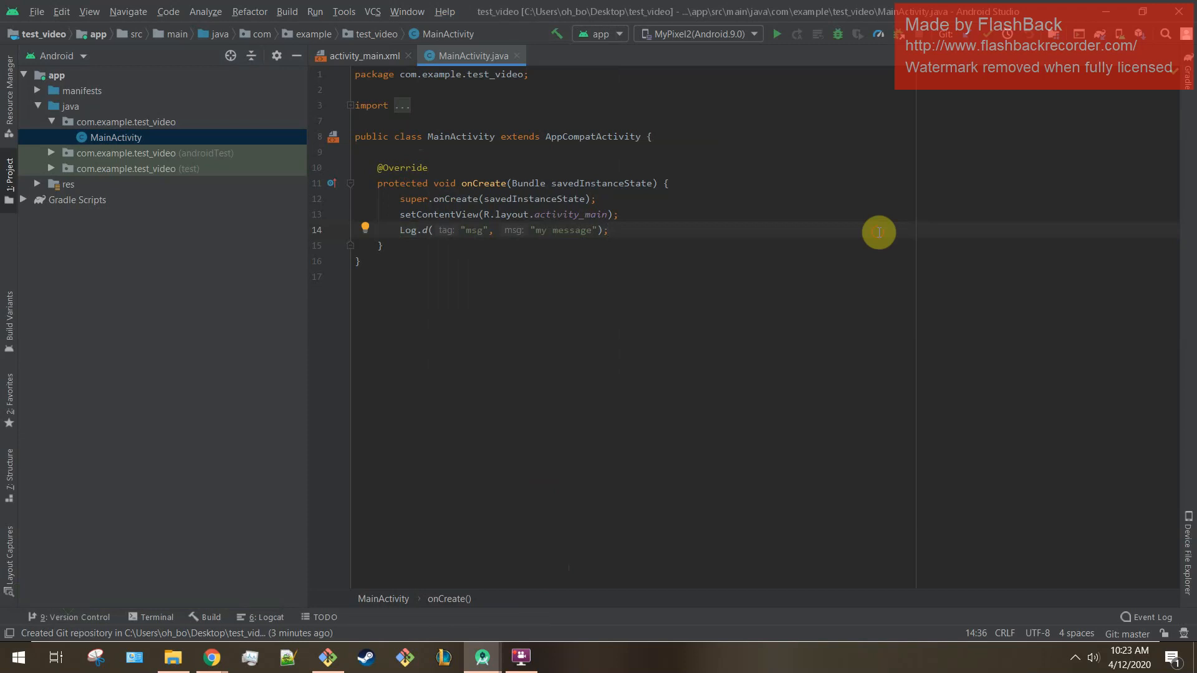
click(37, 12)
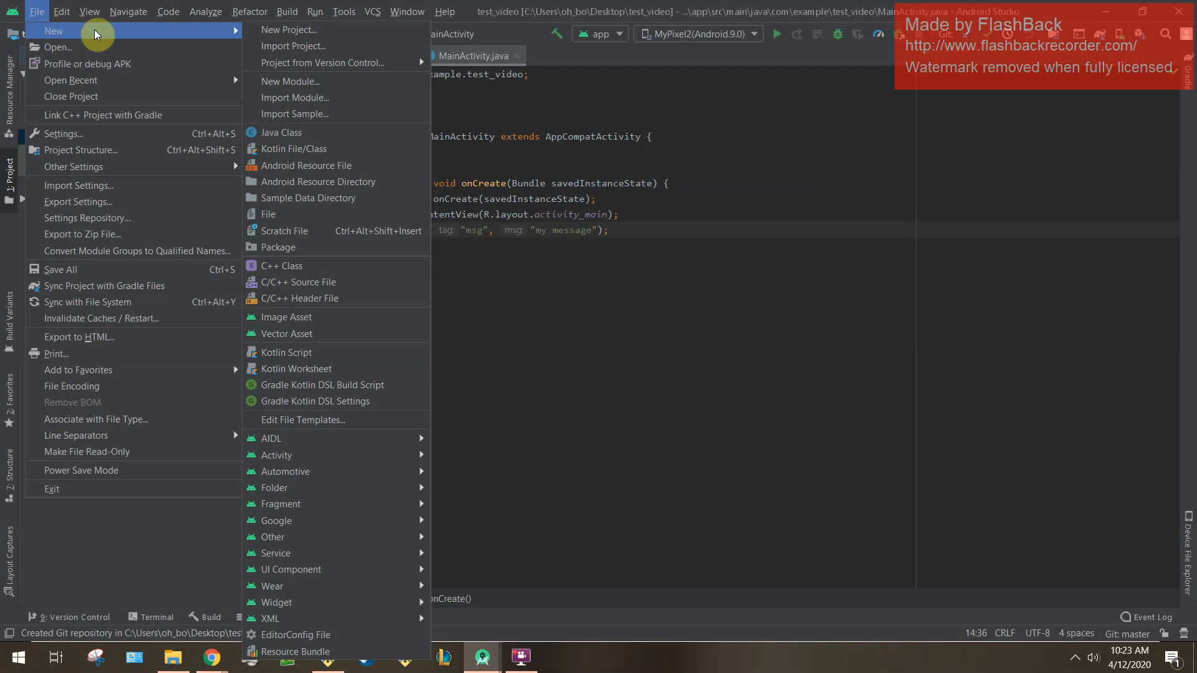
mouse_move(331, 62)
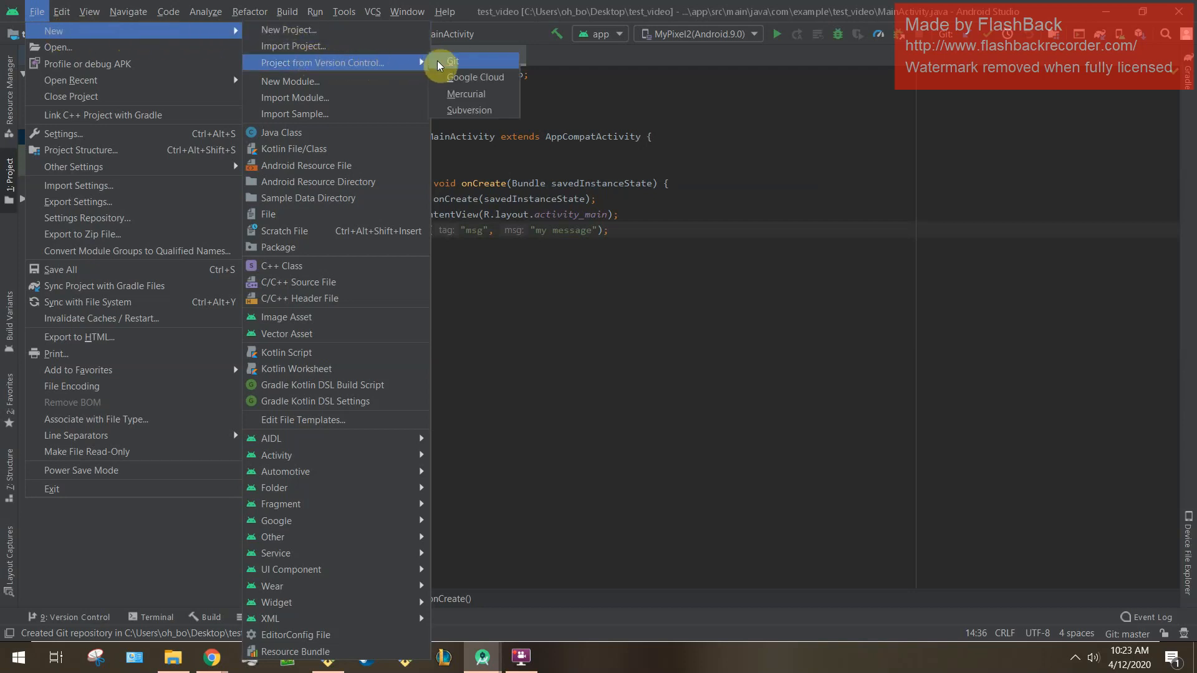
In Get from Version Control, set the clone directory to a new Desktop pull_test folder
click(453, 61)
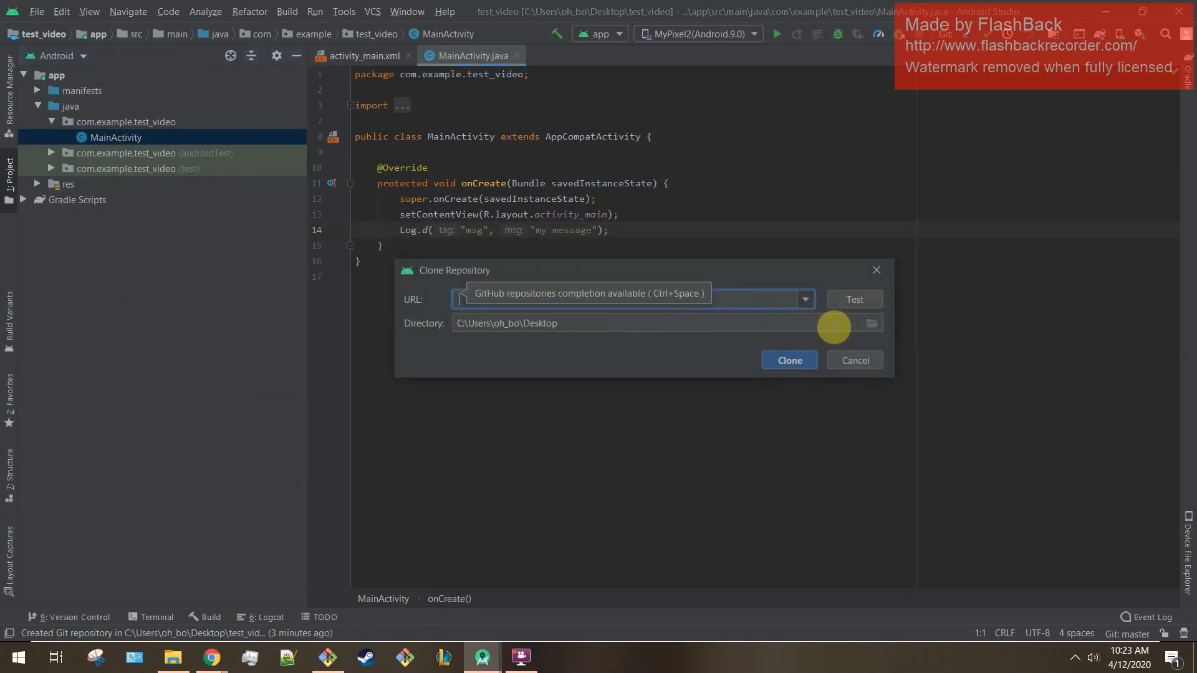
click(872, 323)
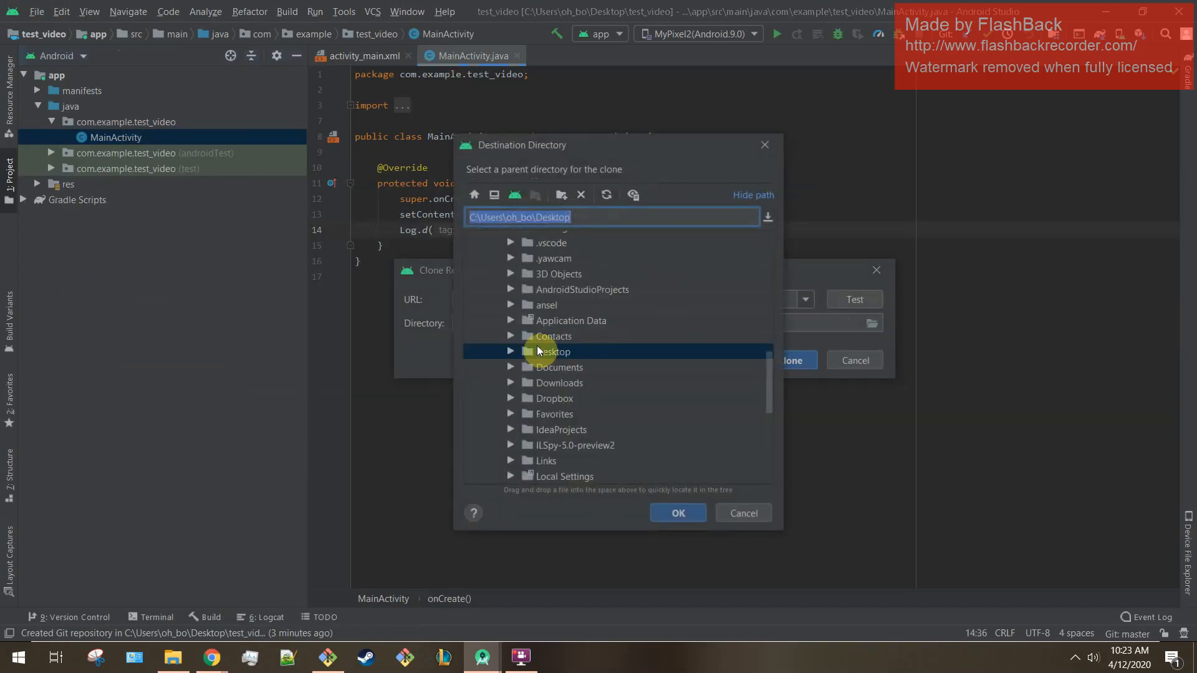
click(511, 352)
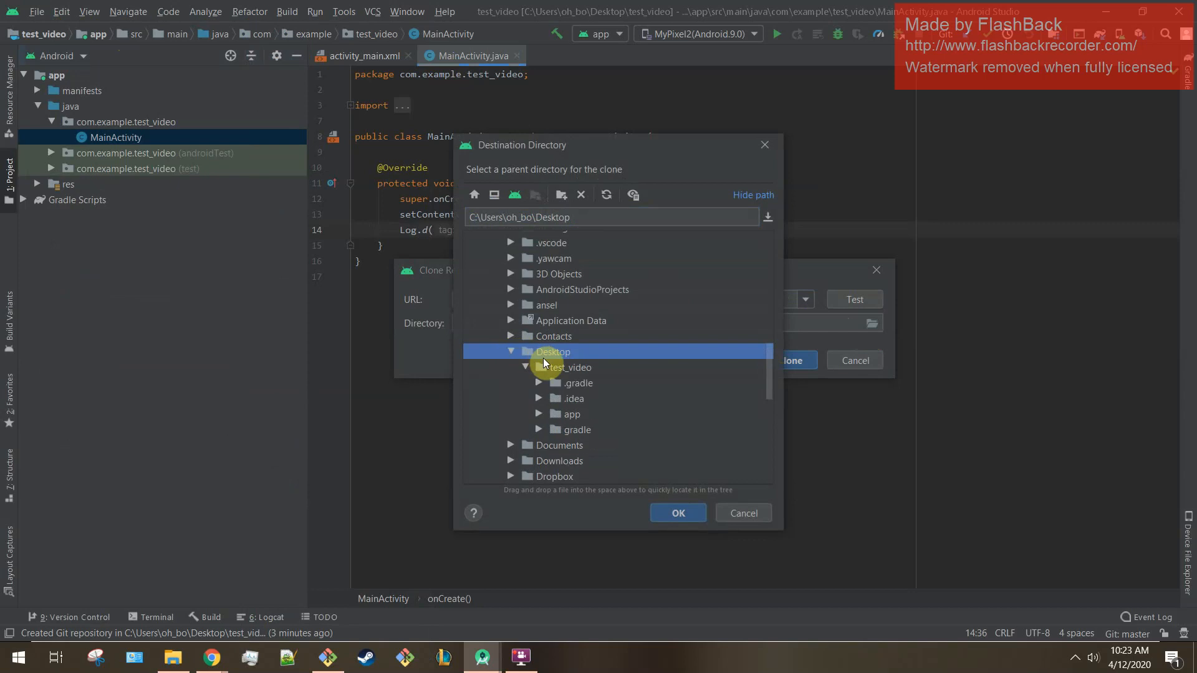
click(561, 195)
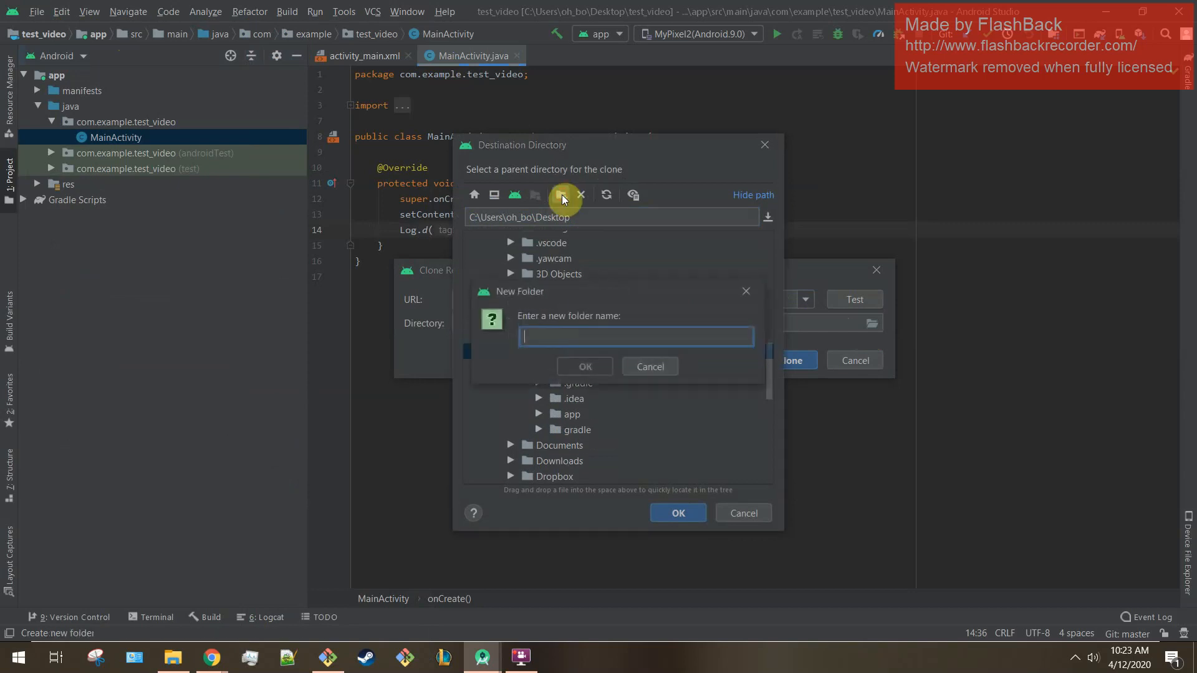
text(pul)
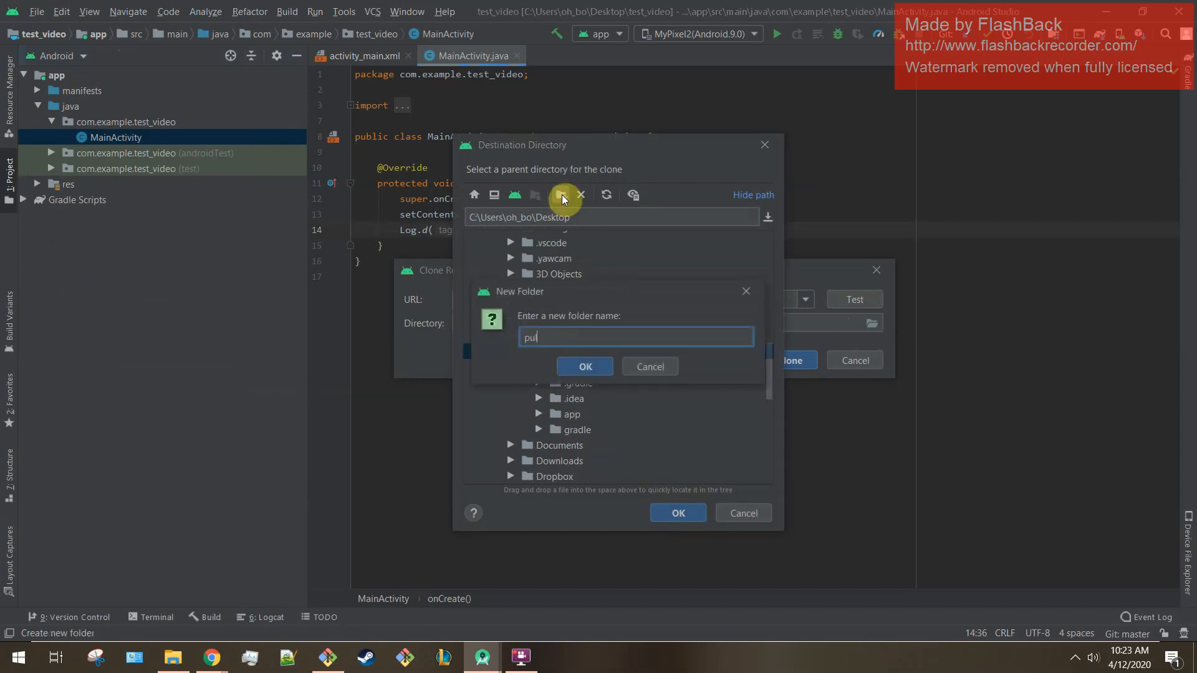
click(584, 367)
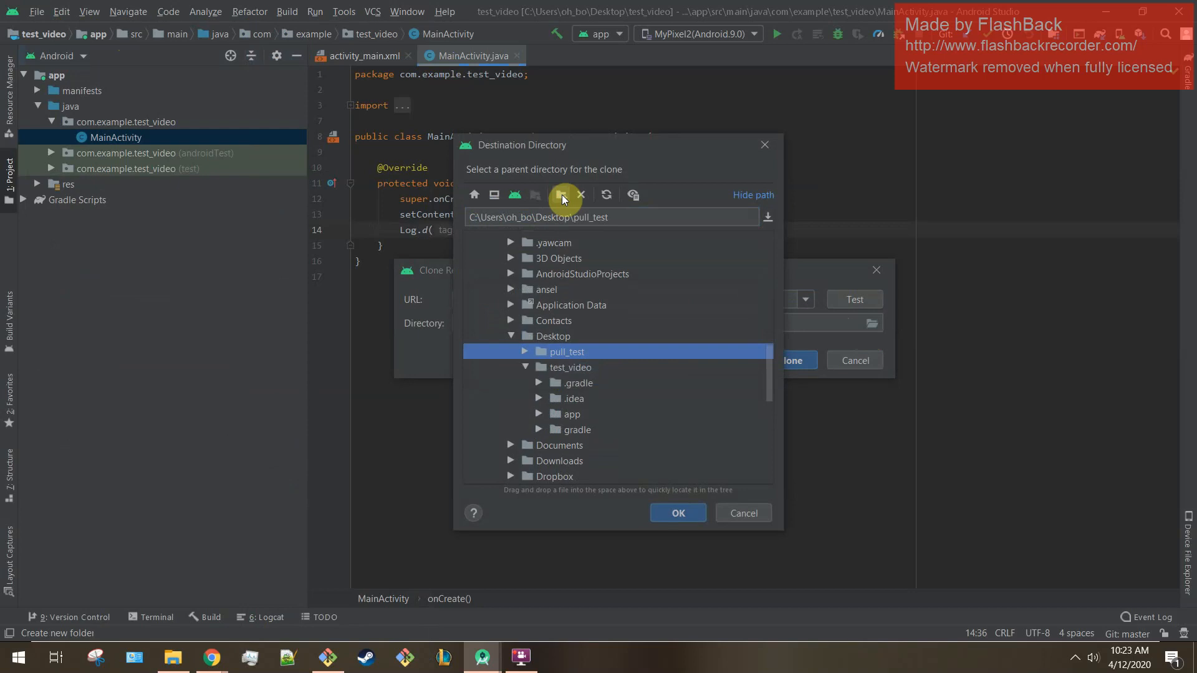
click(676, 513)
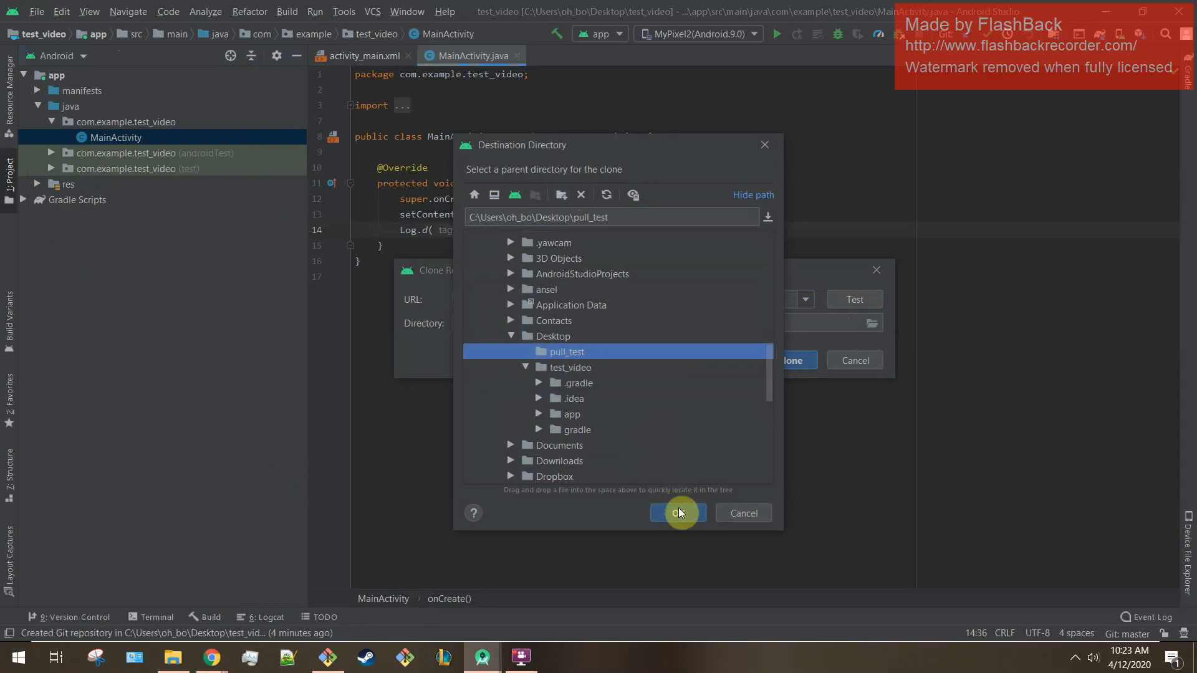
click(676, 513)
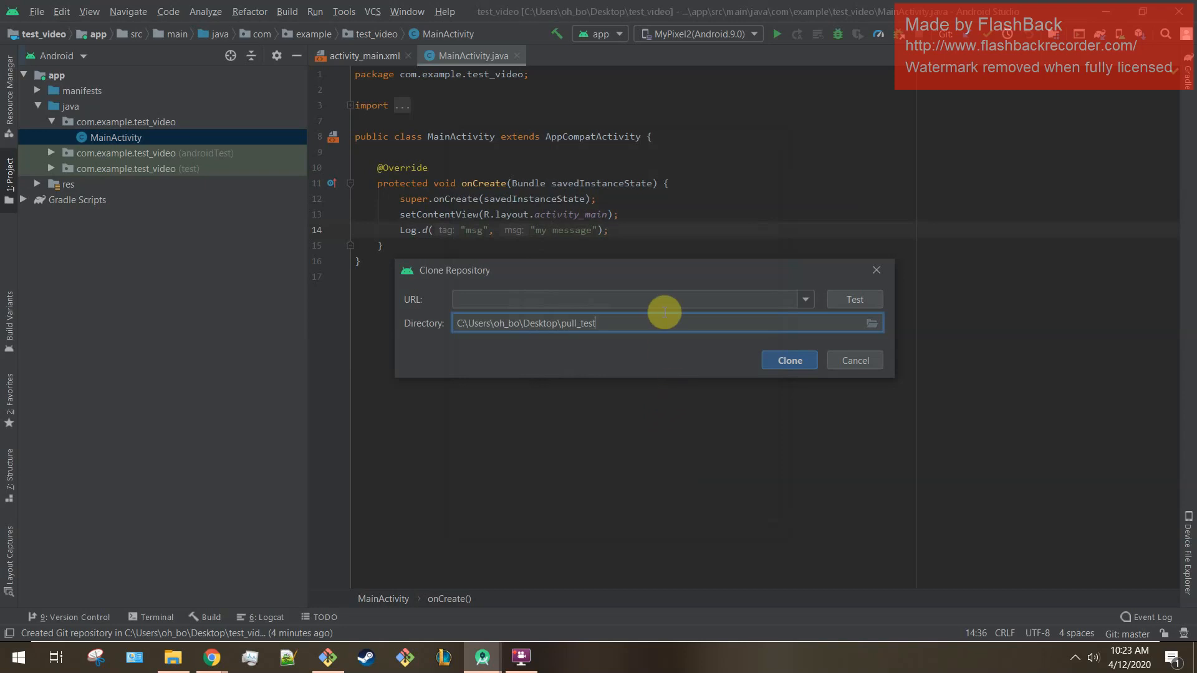
click(626, 298)
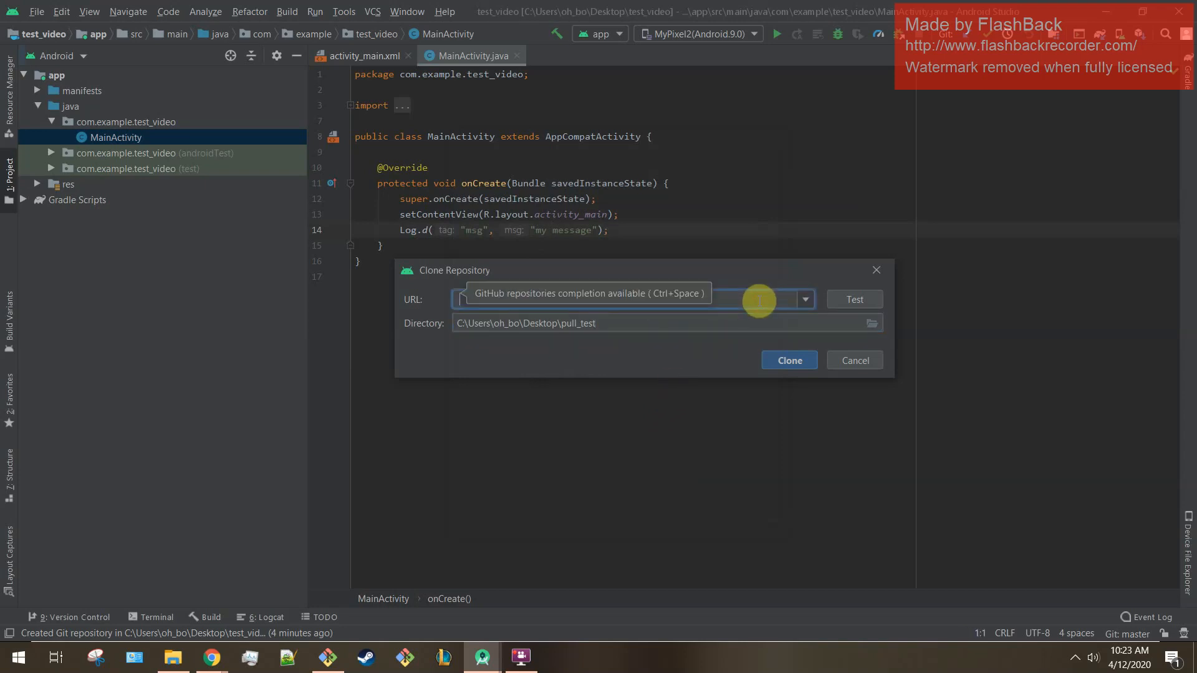
text(https://github.com/One2Remember/test_repo.git)
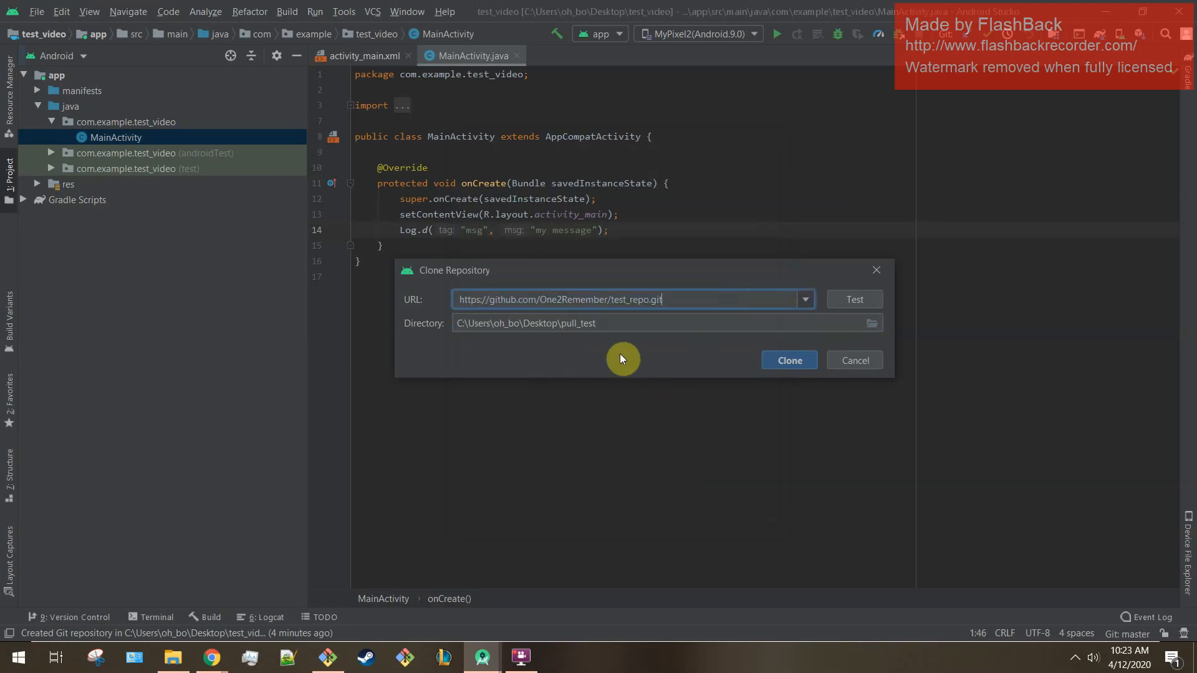
click(788, 359)
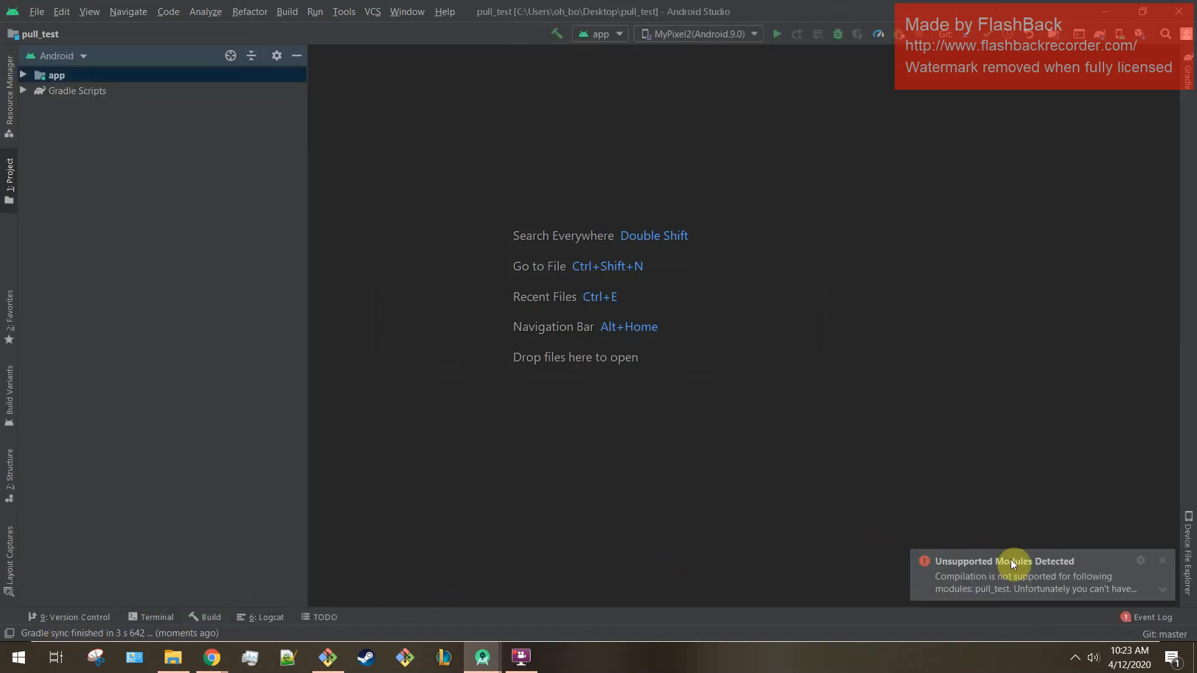
mouse_move(924, 556)
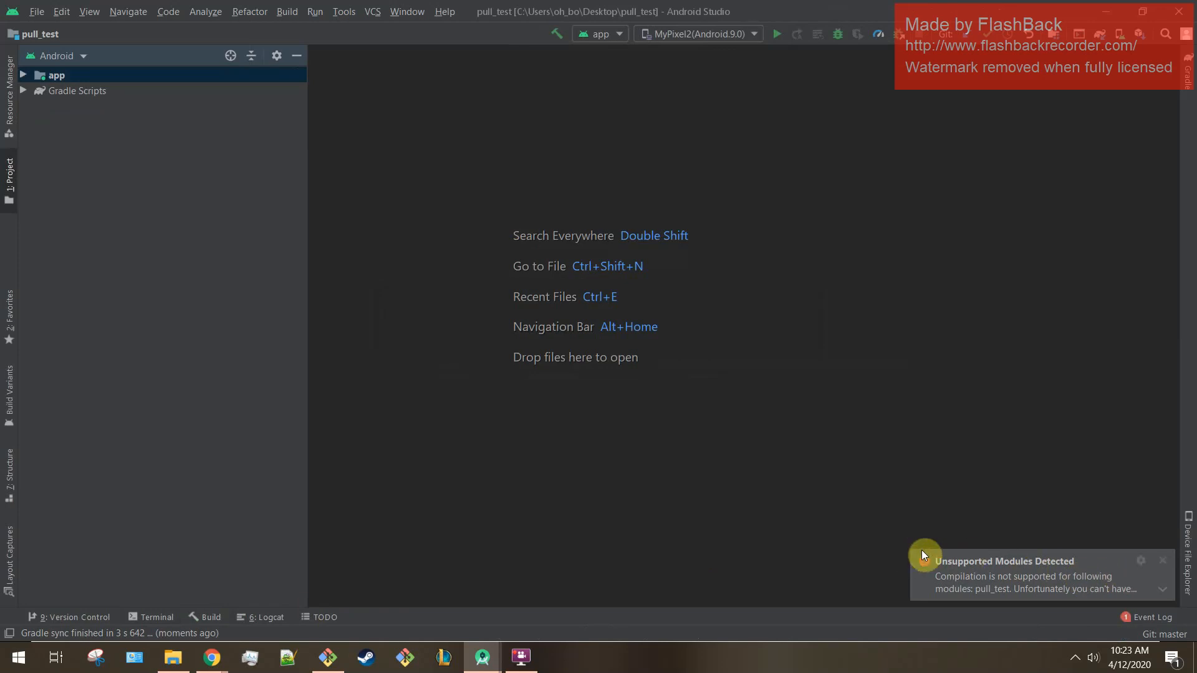
mouse_move(988, 563)
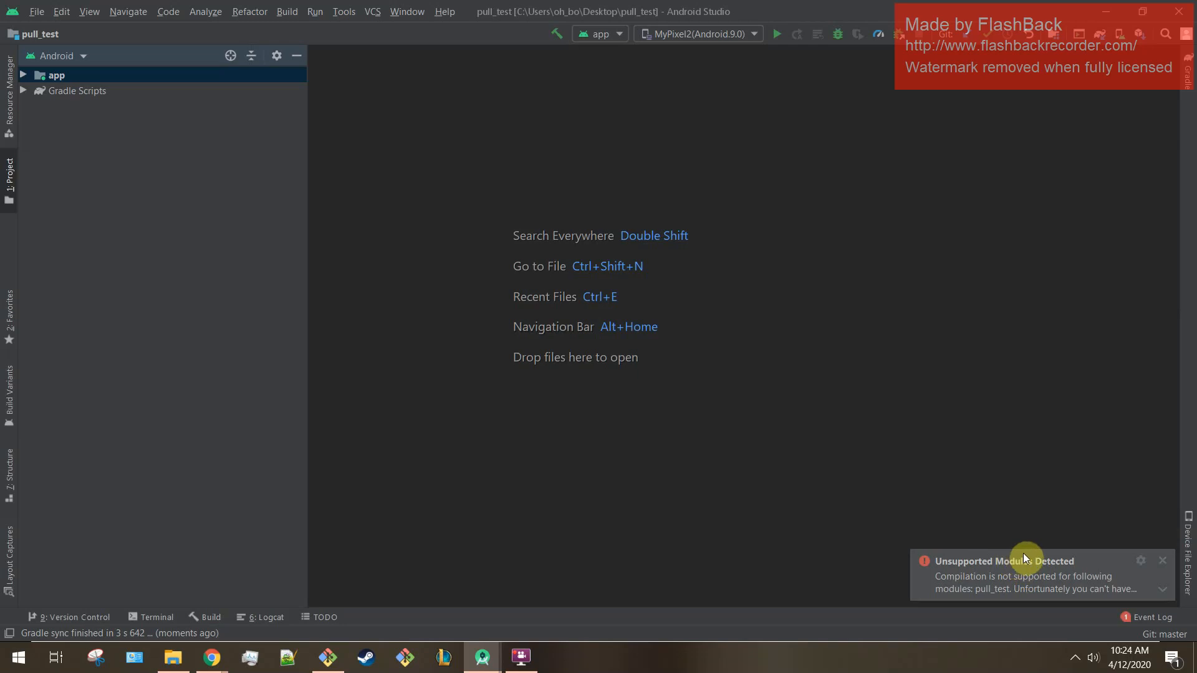
mouse_move(1163, 564)
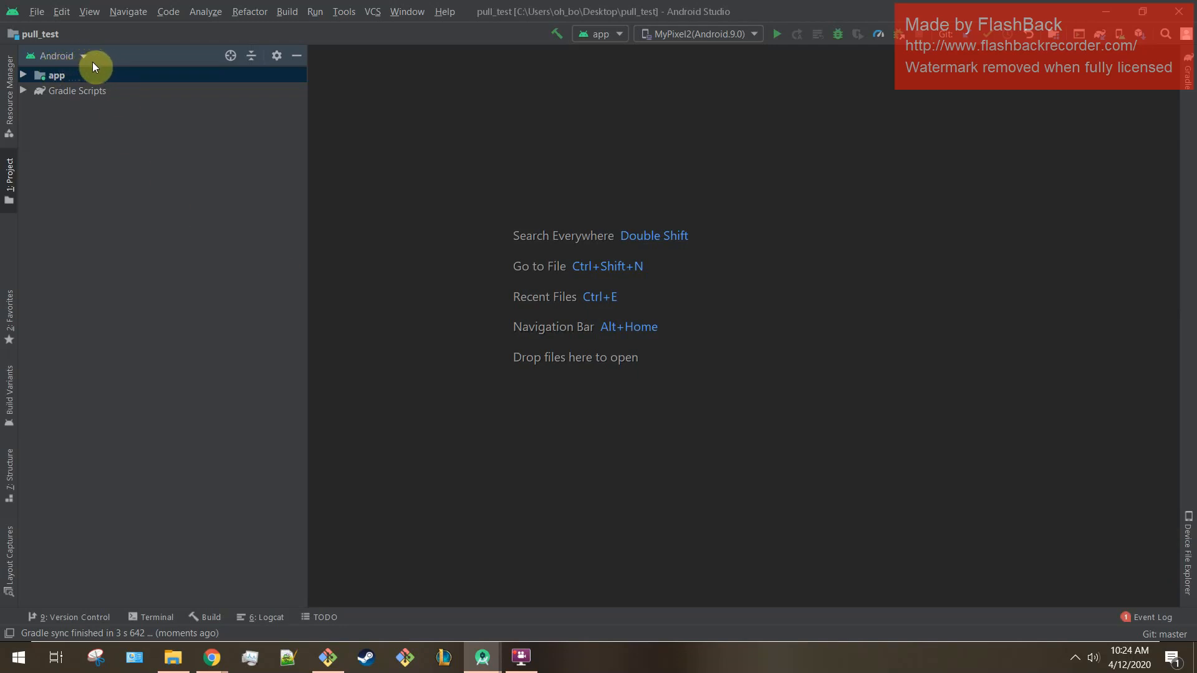
Open MainActivity from app > java > com.example.test_video, showing the same Log.d message
click(23, 75)
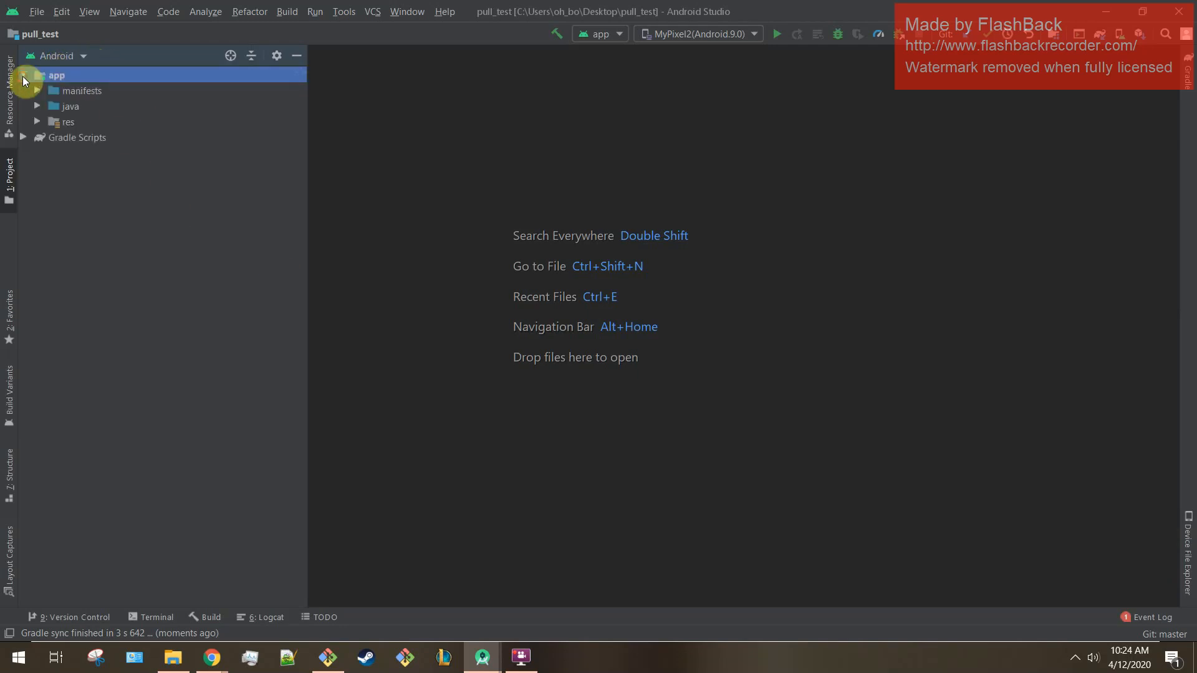
click(37, 106)
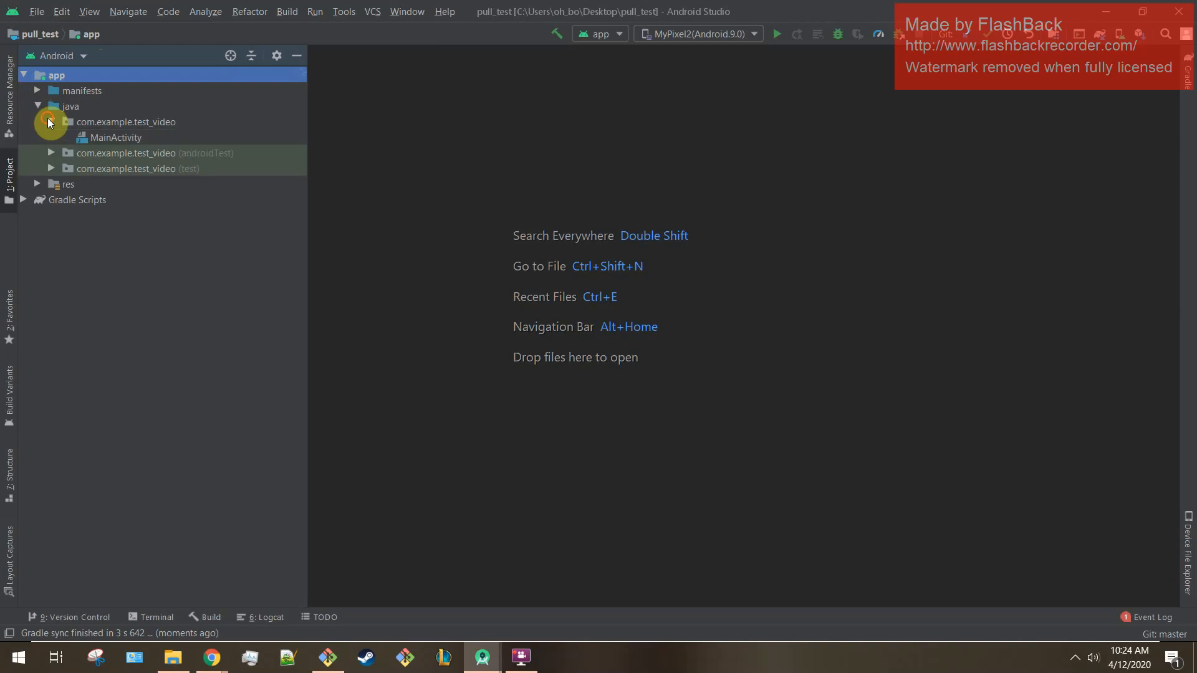
double_click(114, 137)
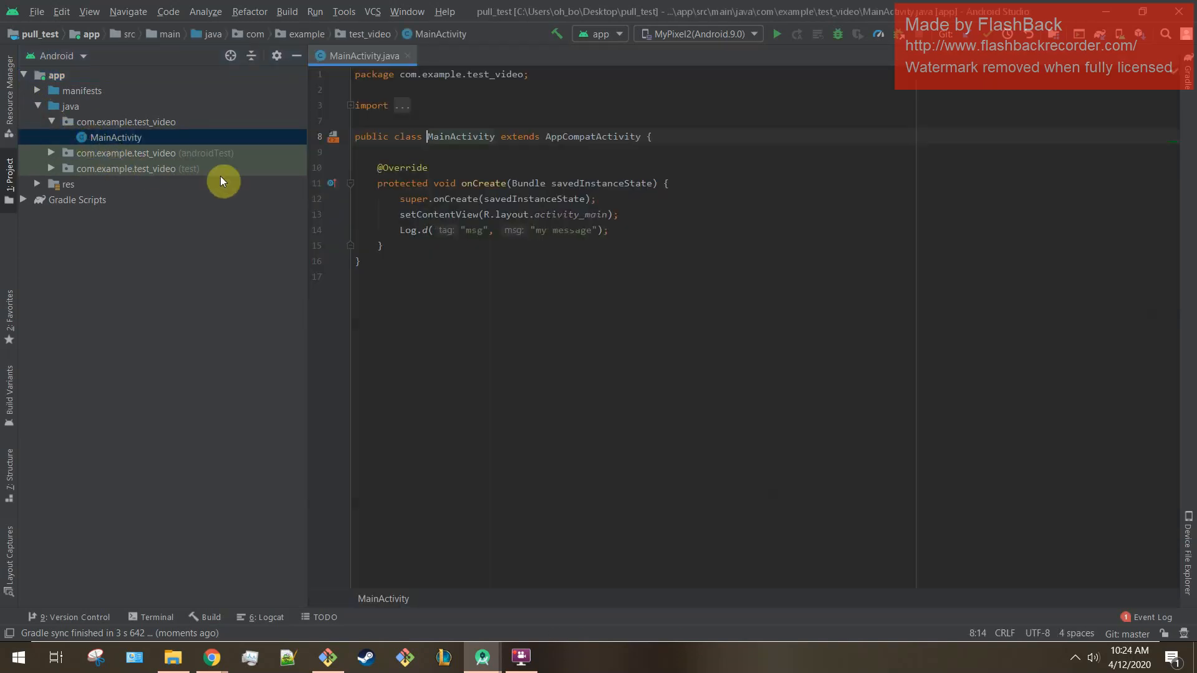
drag(400, 229, 607, 229)
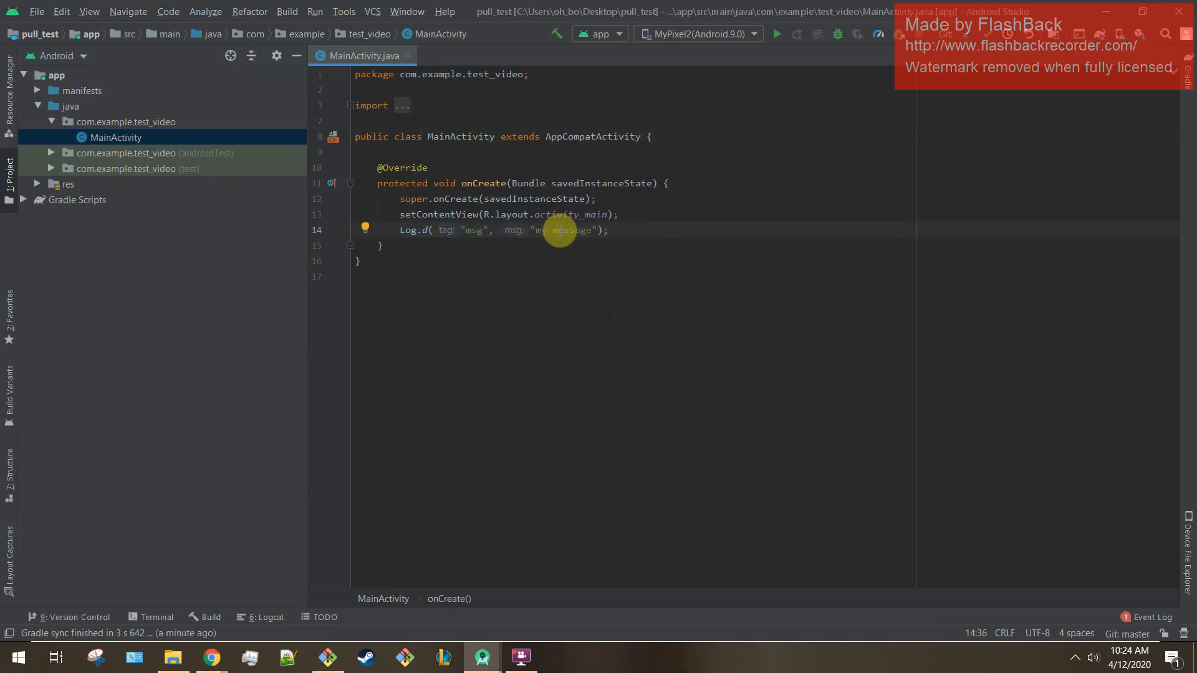
mouse_move(515, 255)
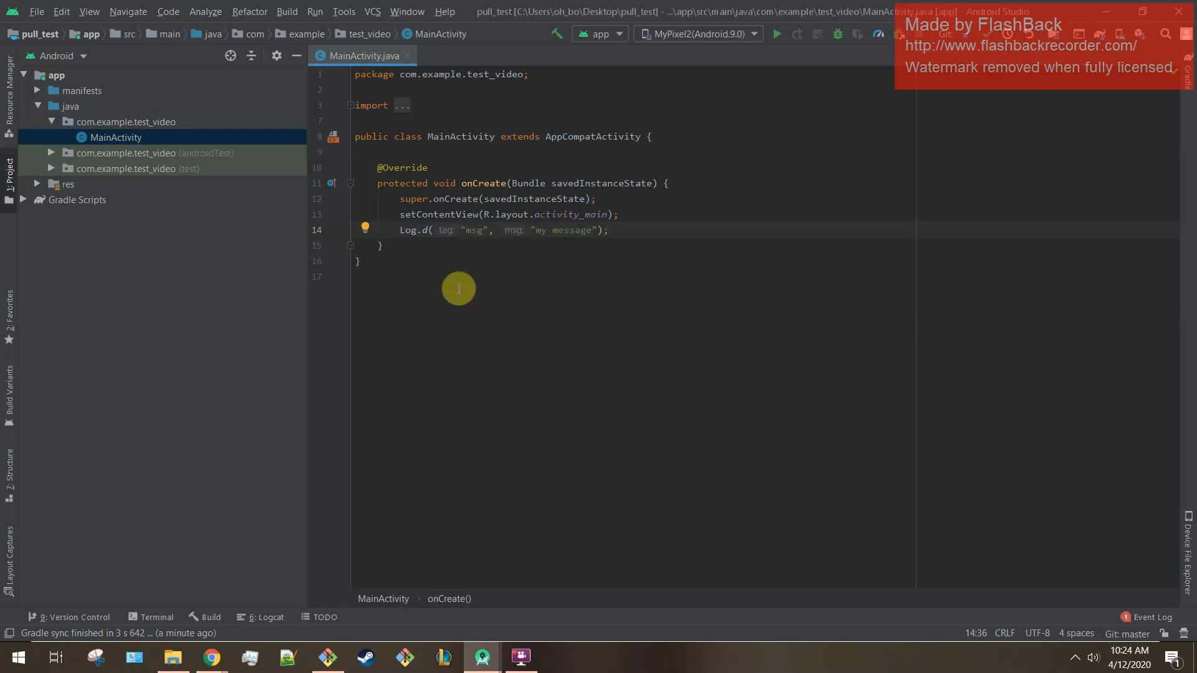
mouse_move(407, 330)
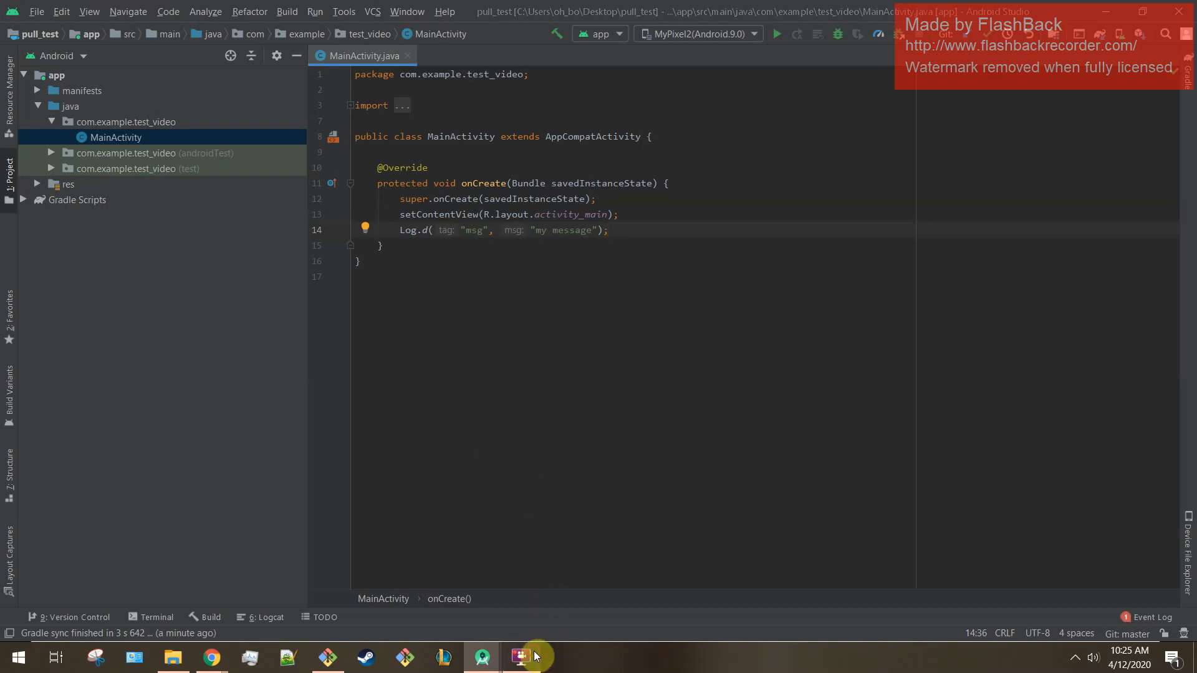
click(521, 657)
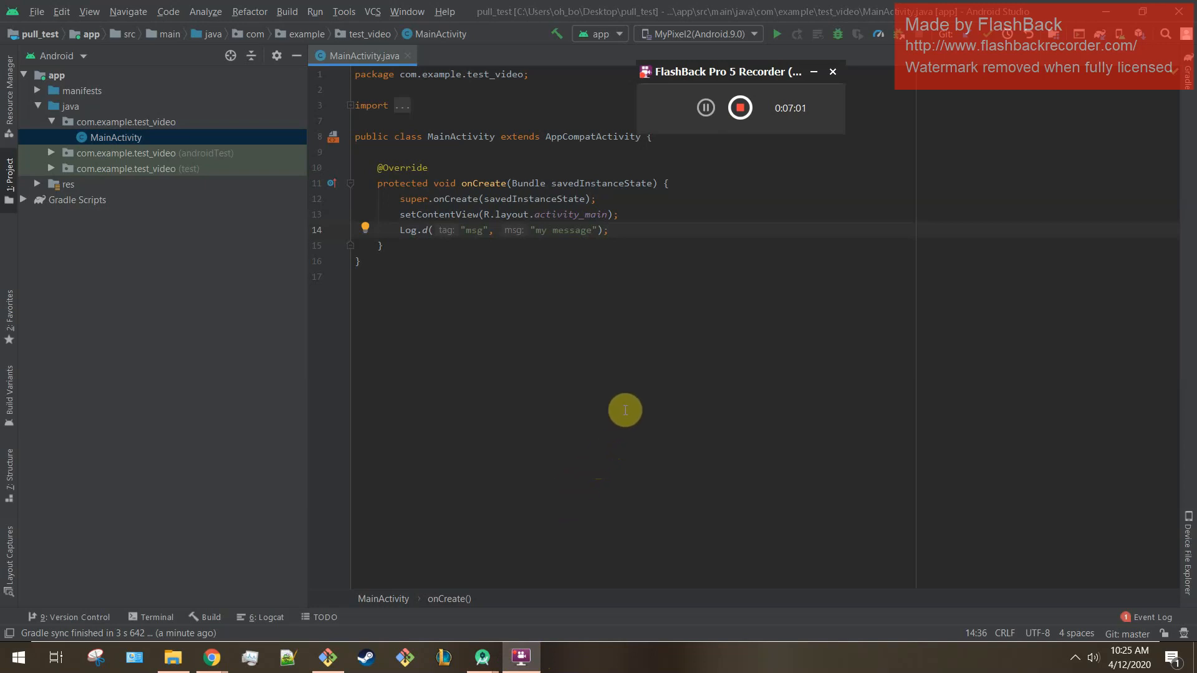
mouse_move(641, 368)
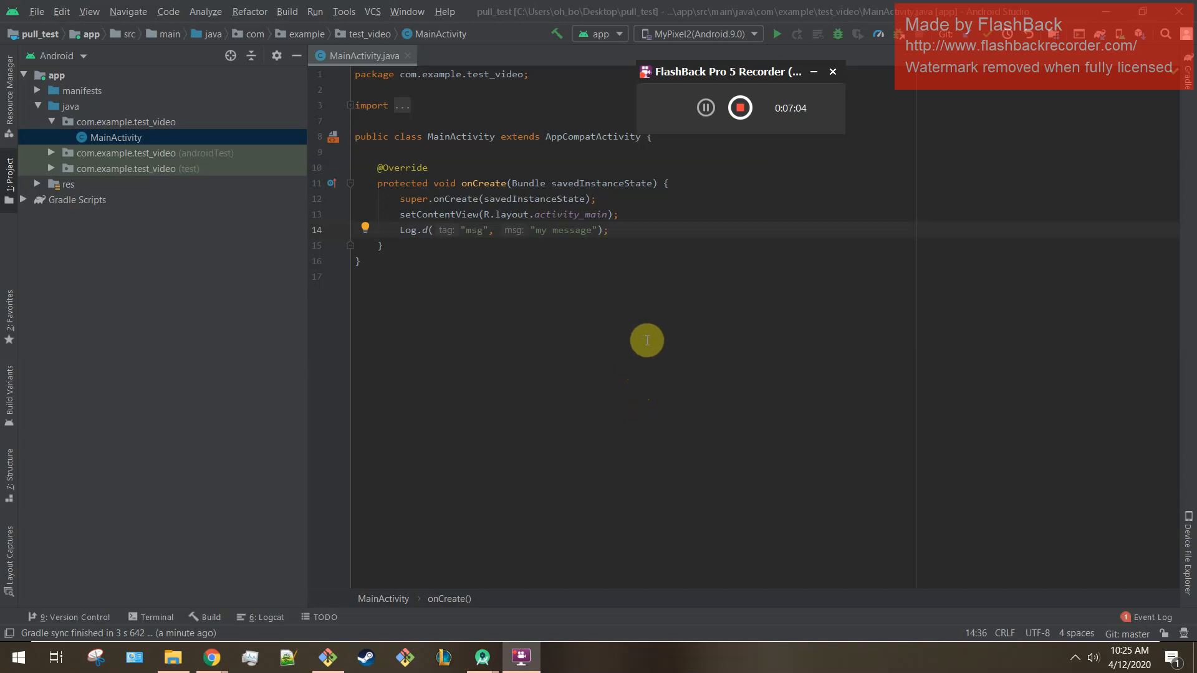
mouse_move(651, 325)
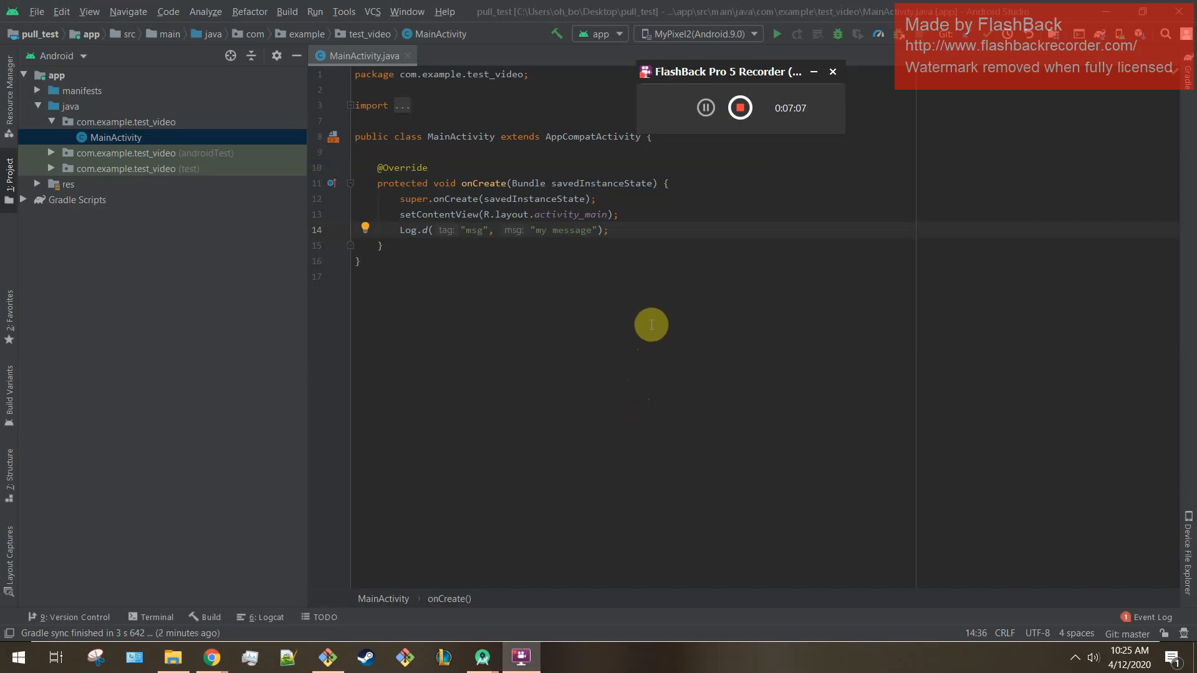